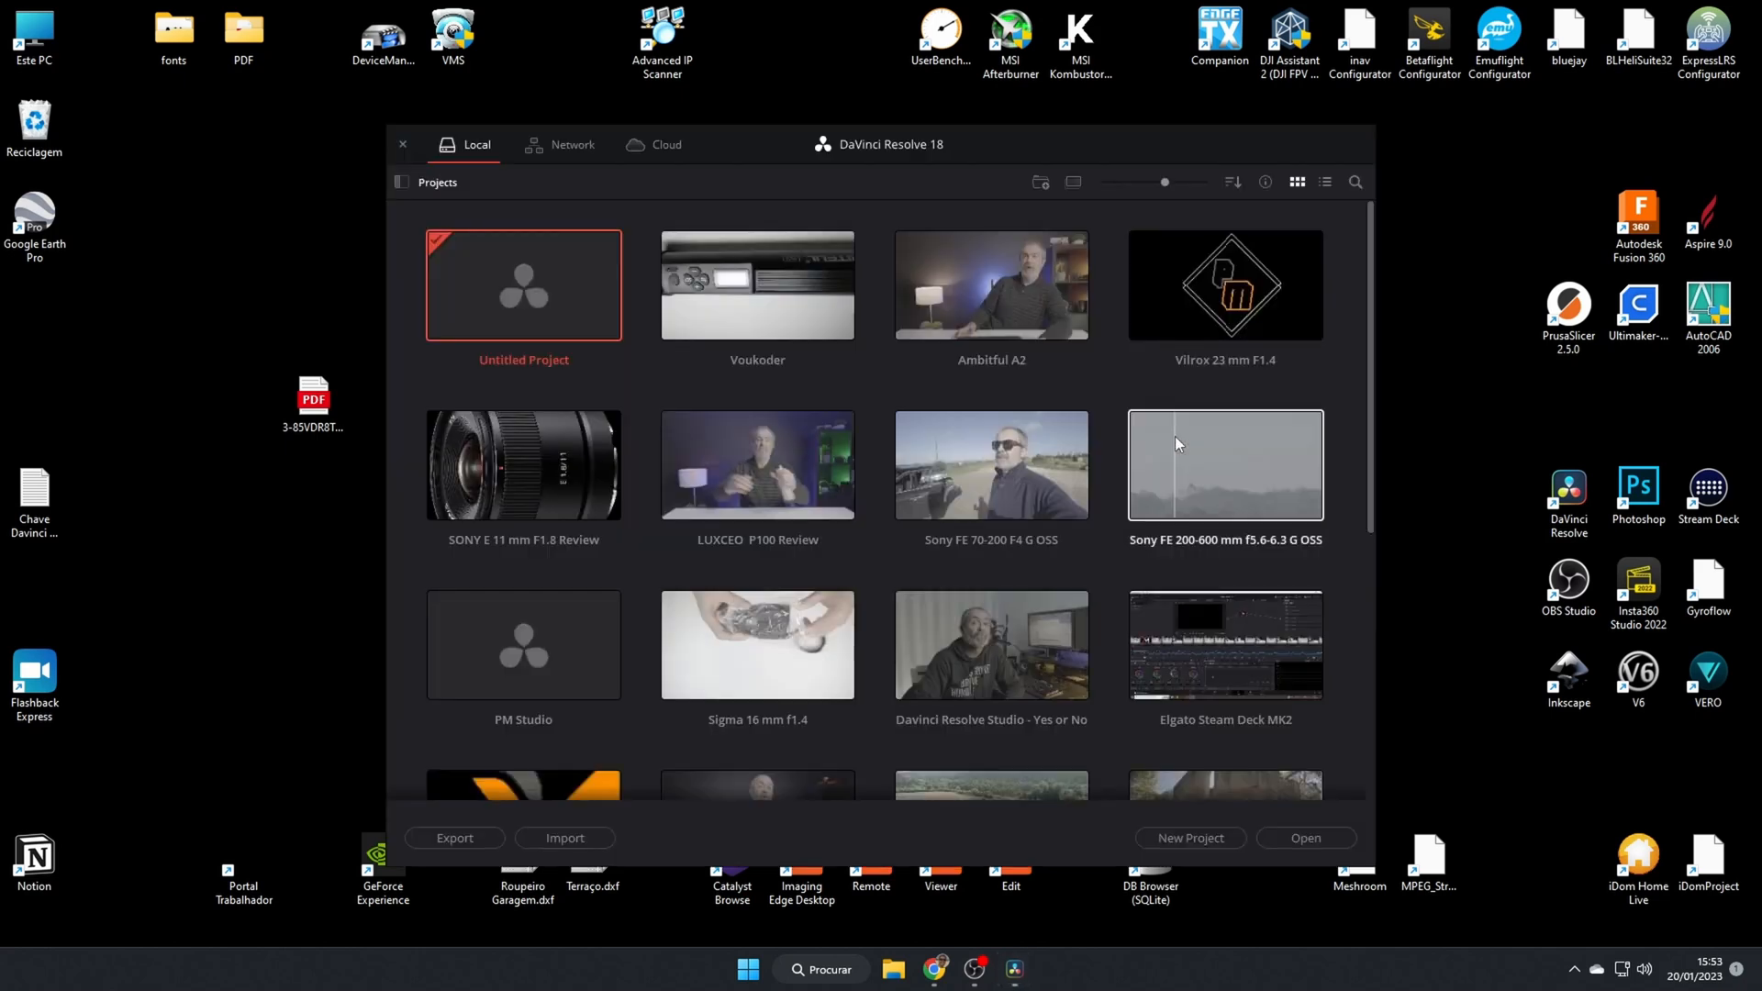
- Open the Voukoder project, place its clip on a new timeline, and show Deliver settings
double_click(756, 285)
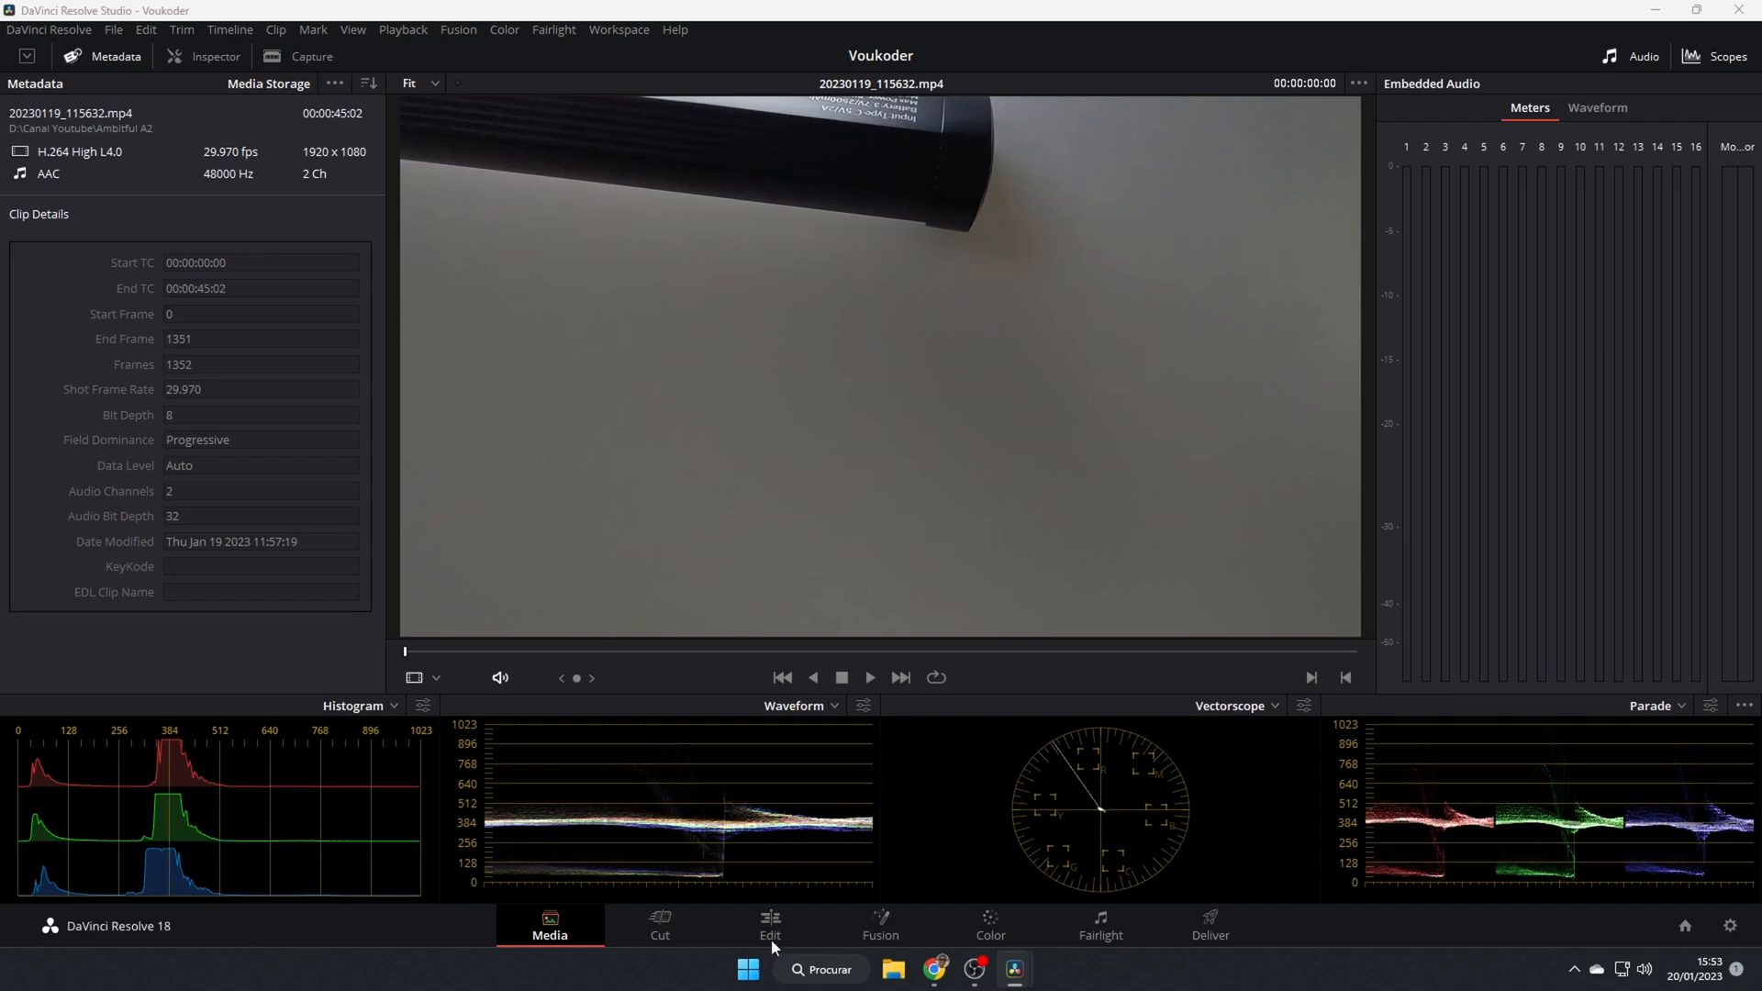
mouse_move(1145, 593)
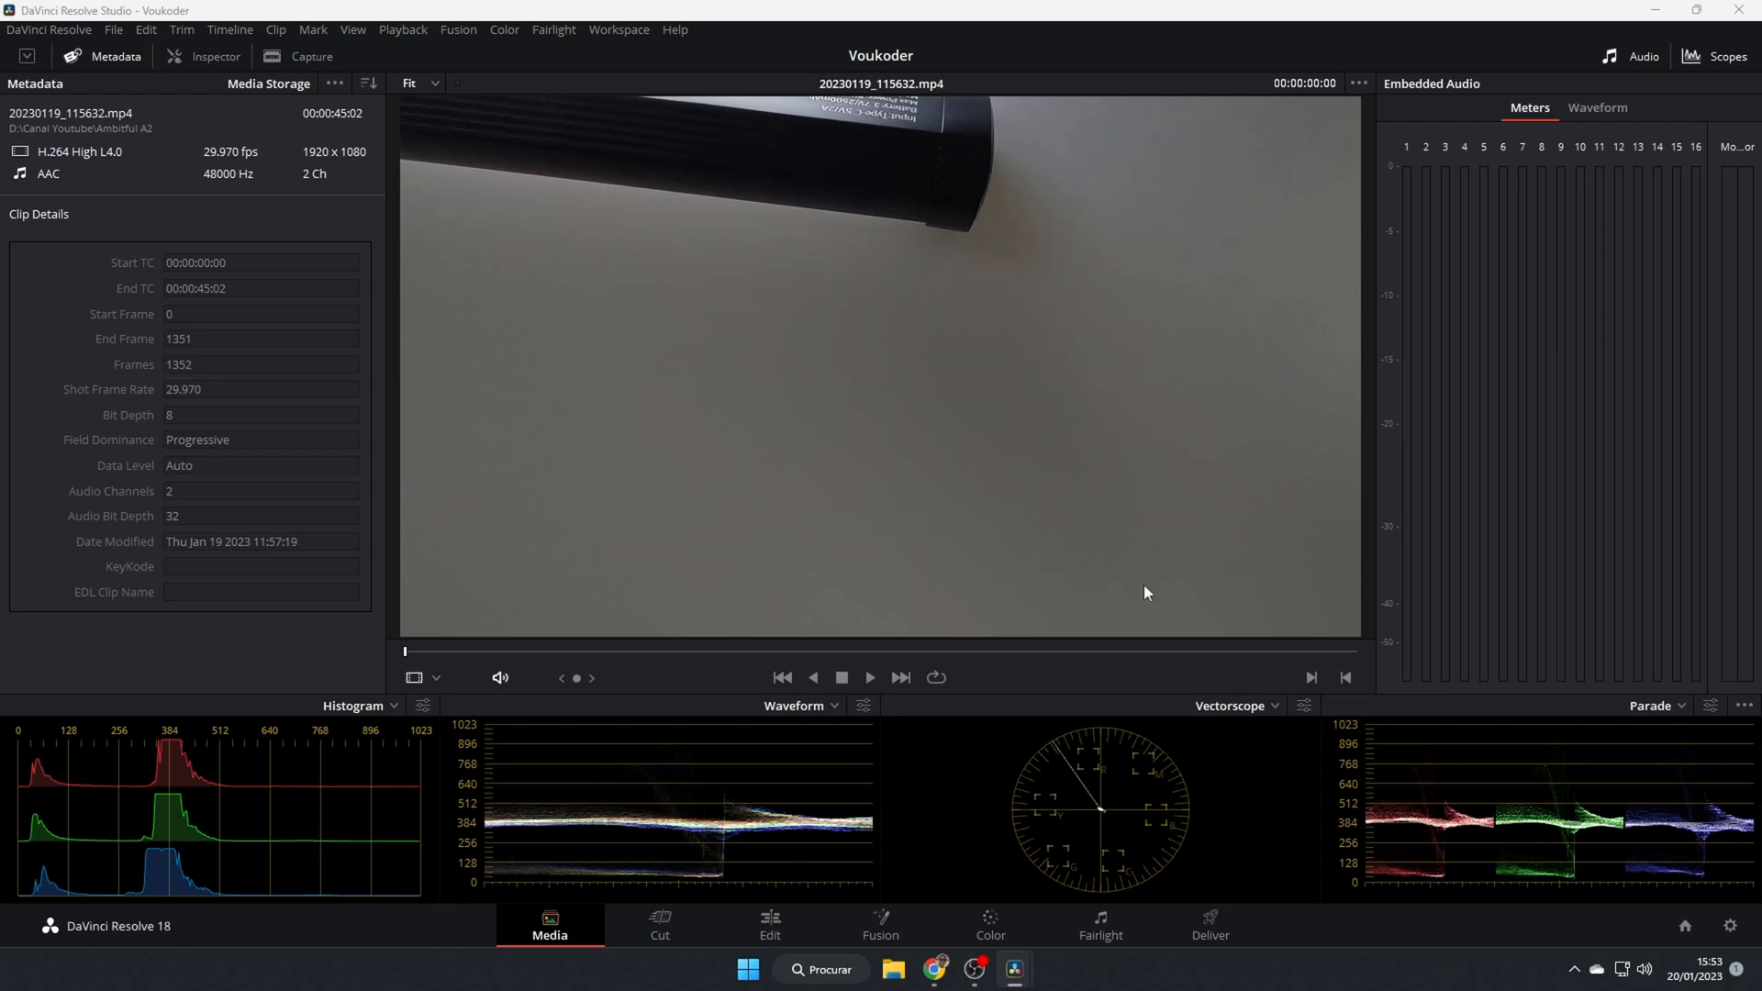
click(769, 925)
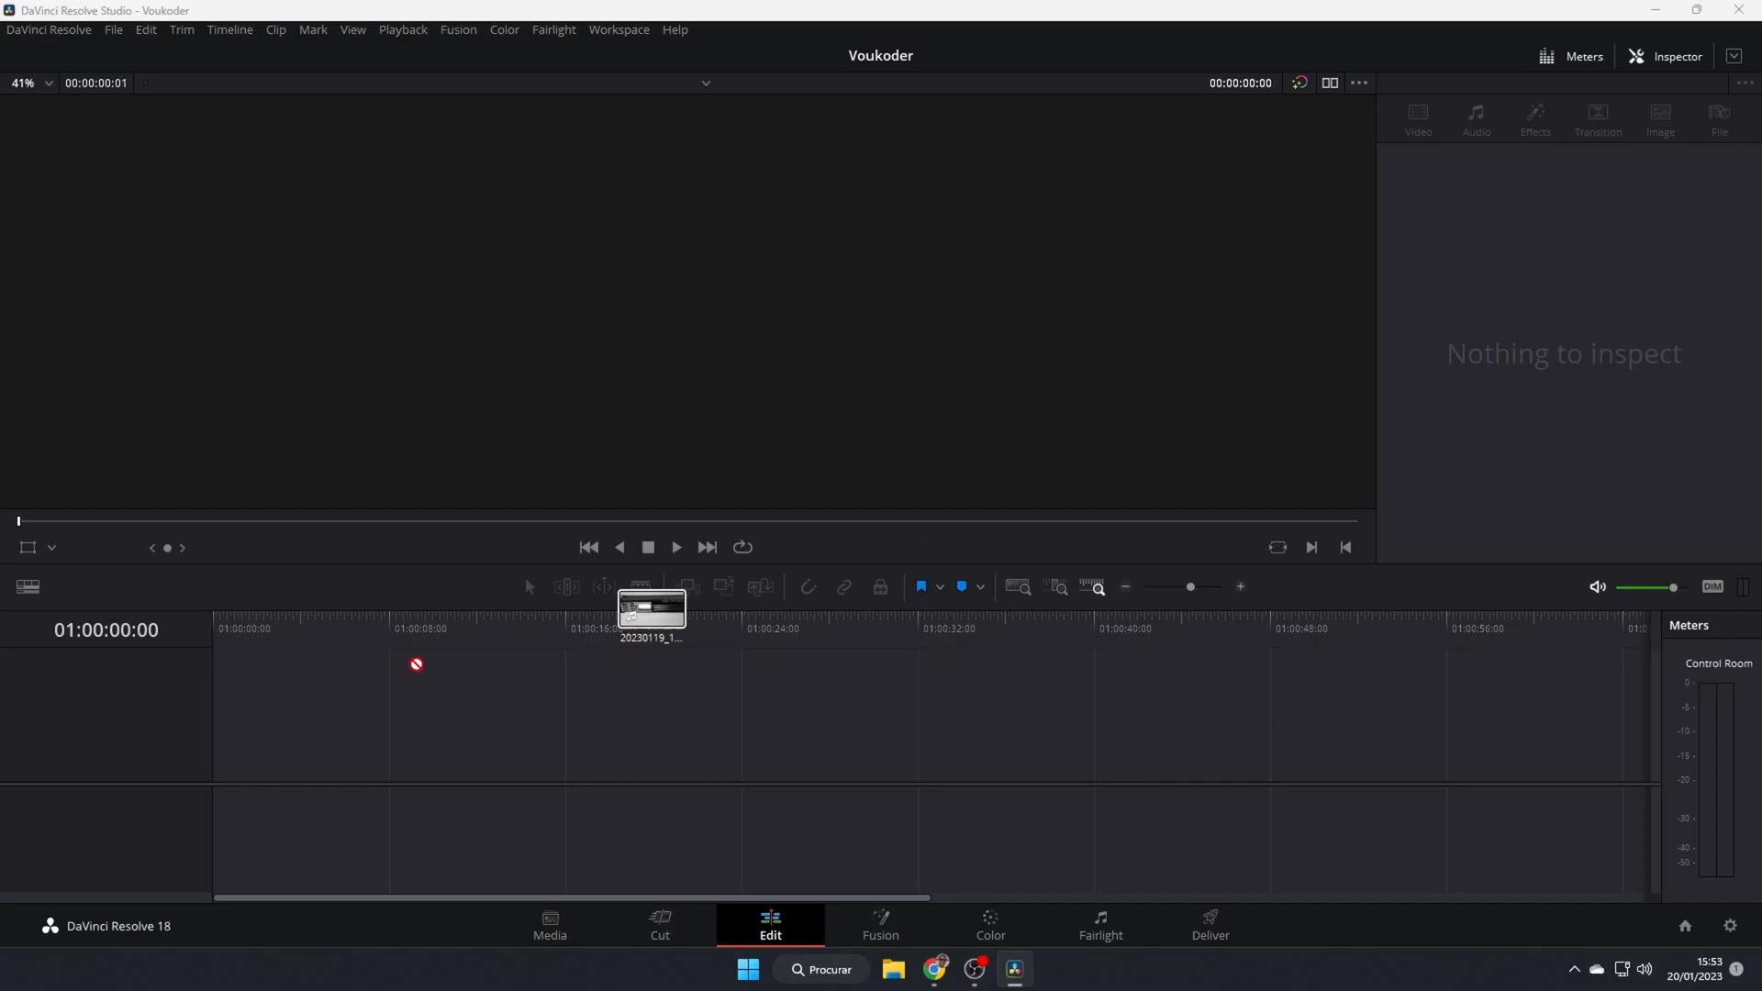
drag(650, 612, 376, 730)
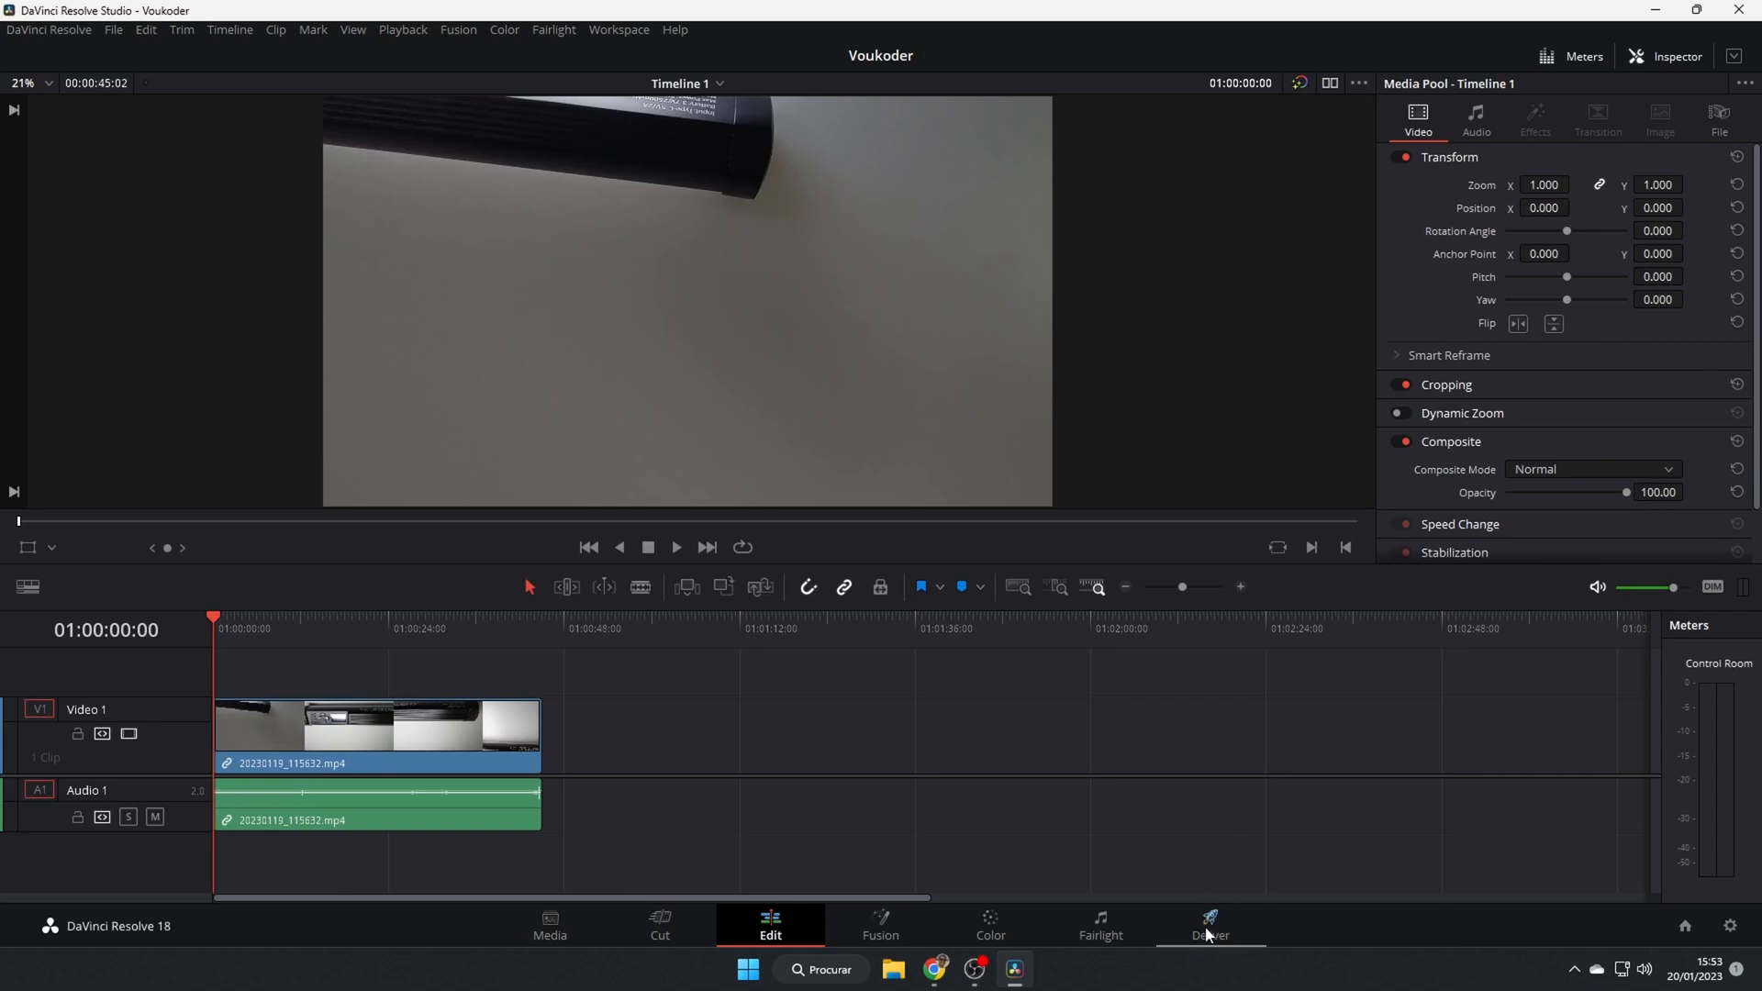
click(1207, 928)
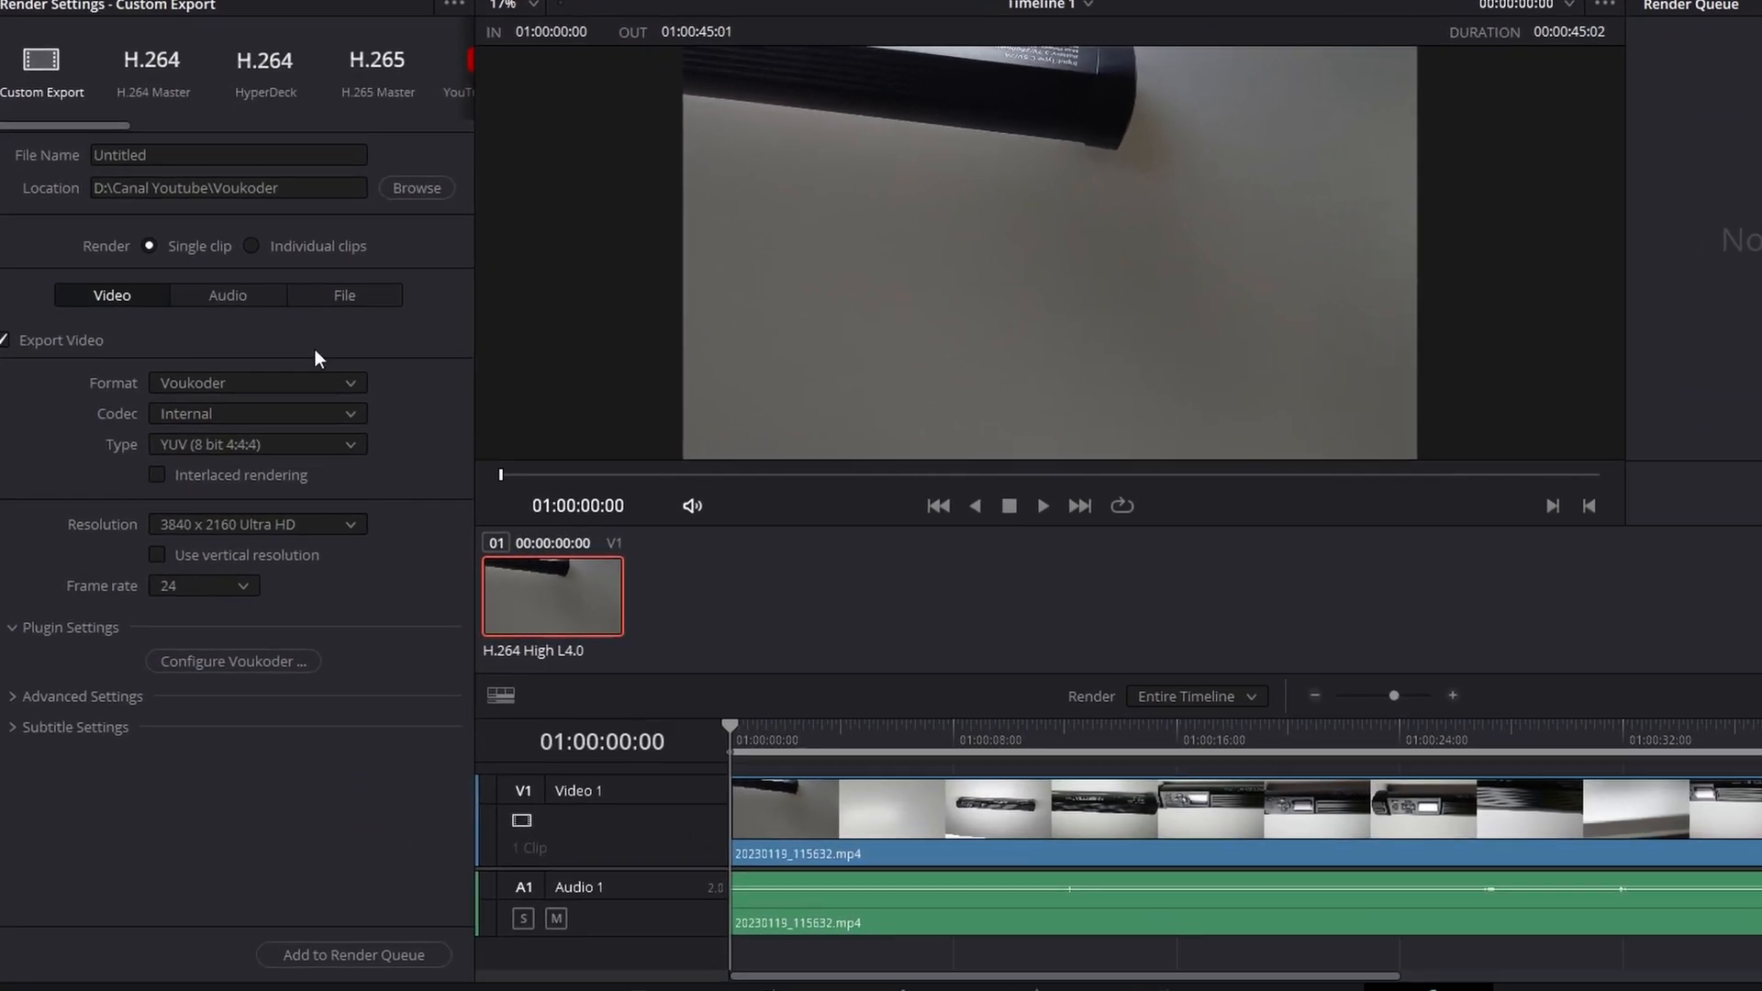
click(258, 383)
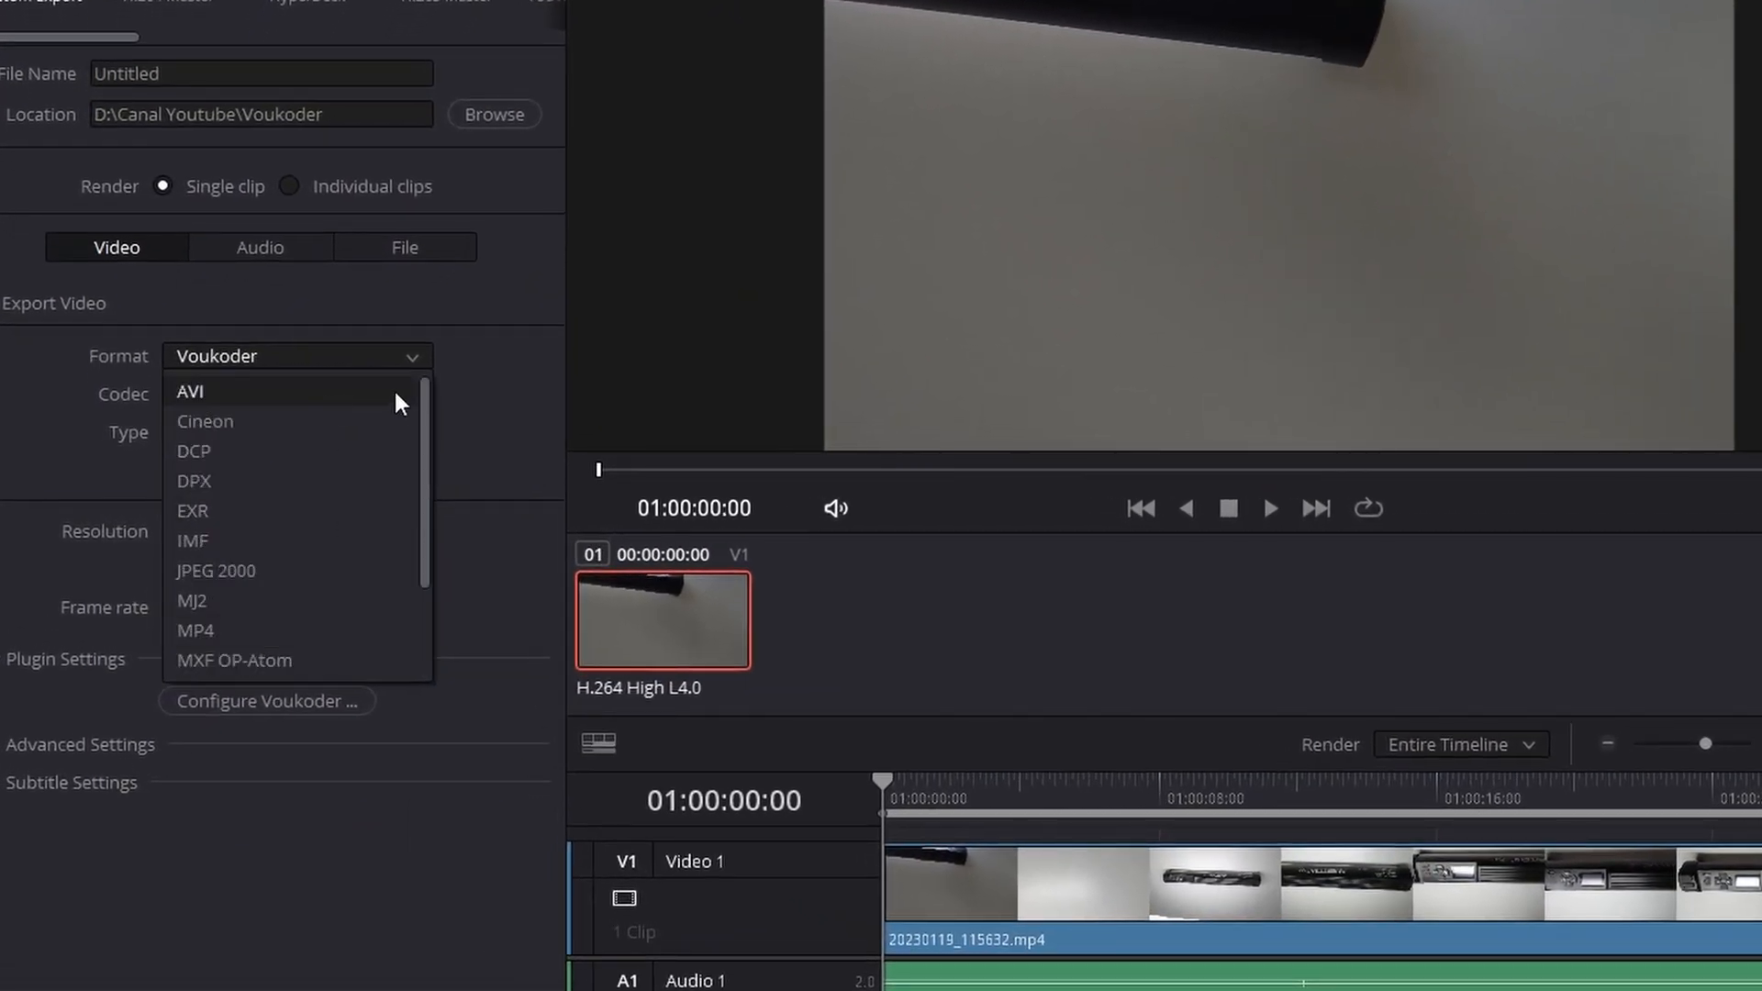
scroll(down, 3)
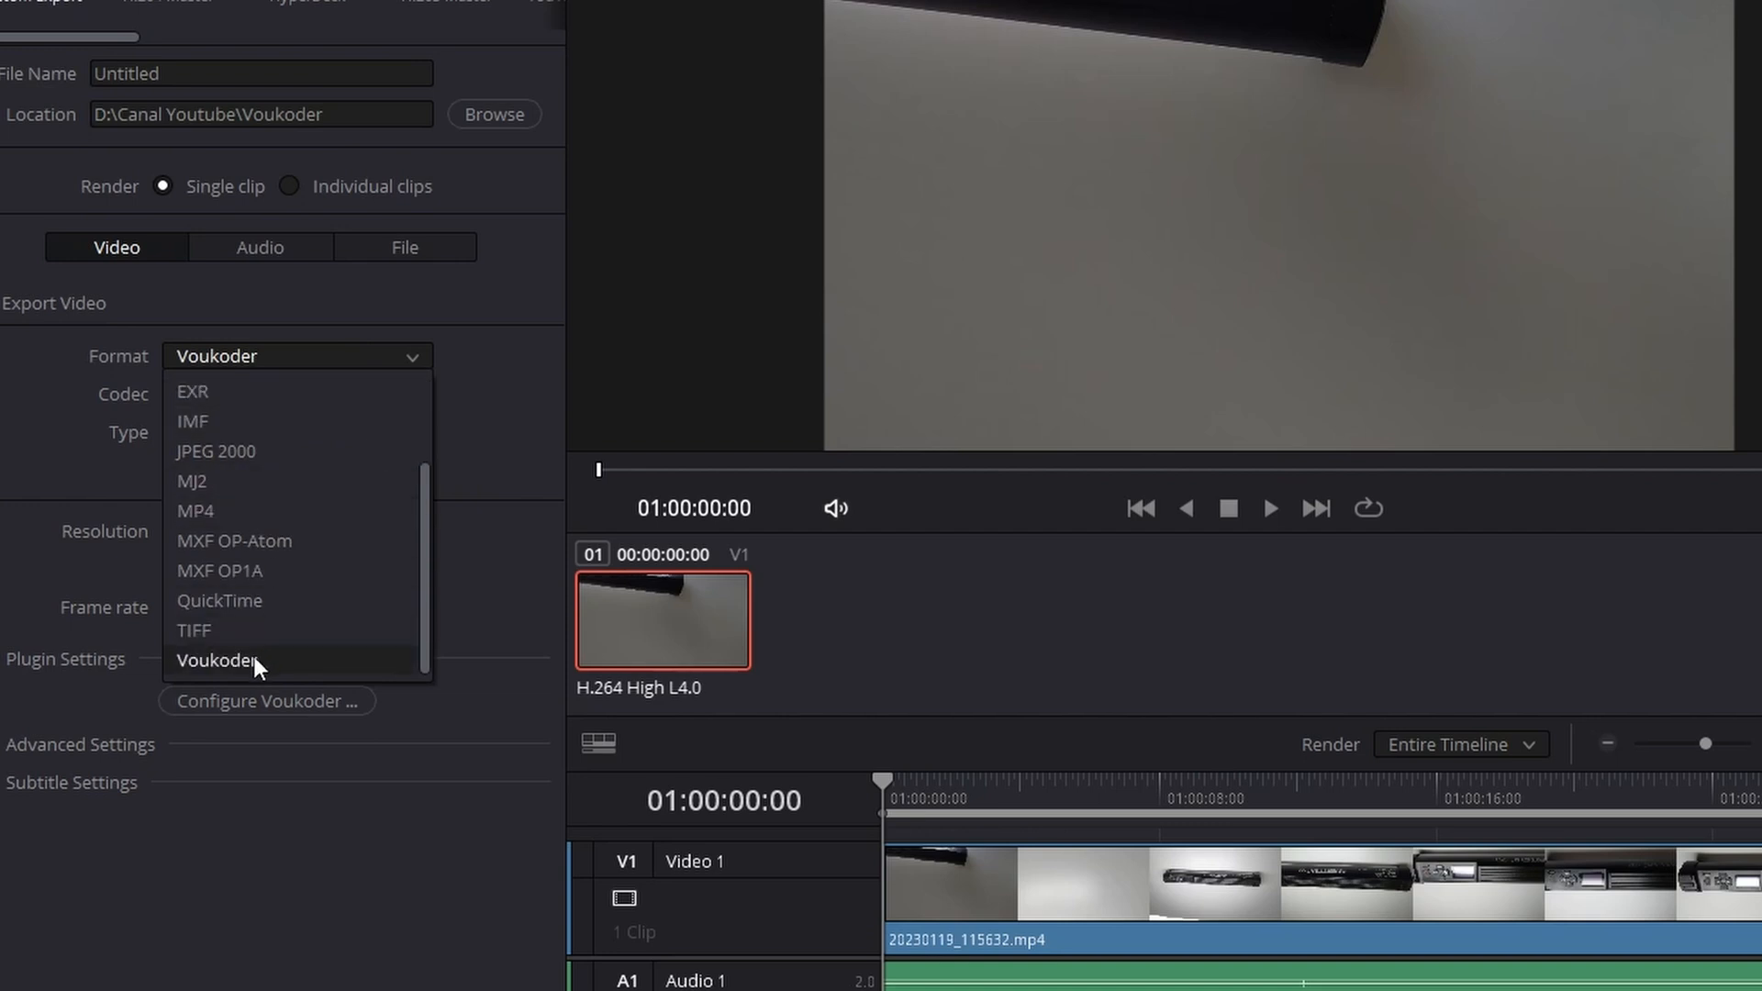
mouse_move(260, 681)
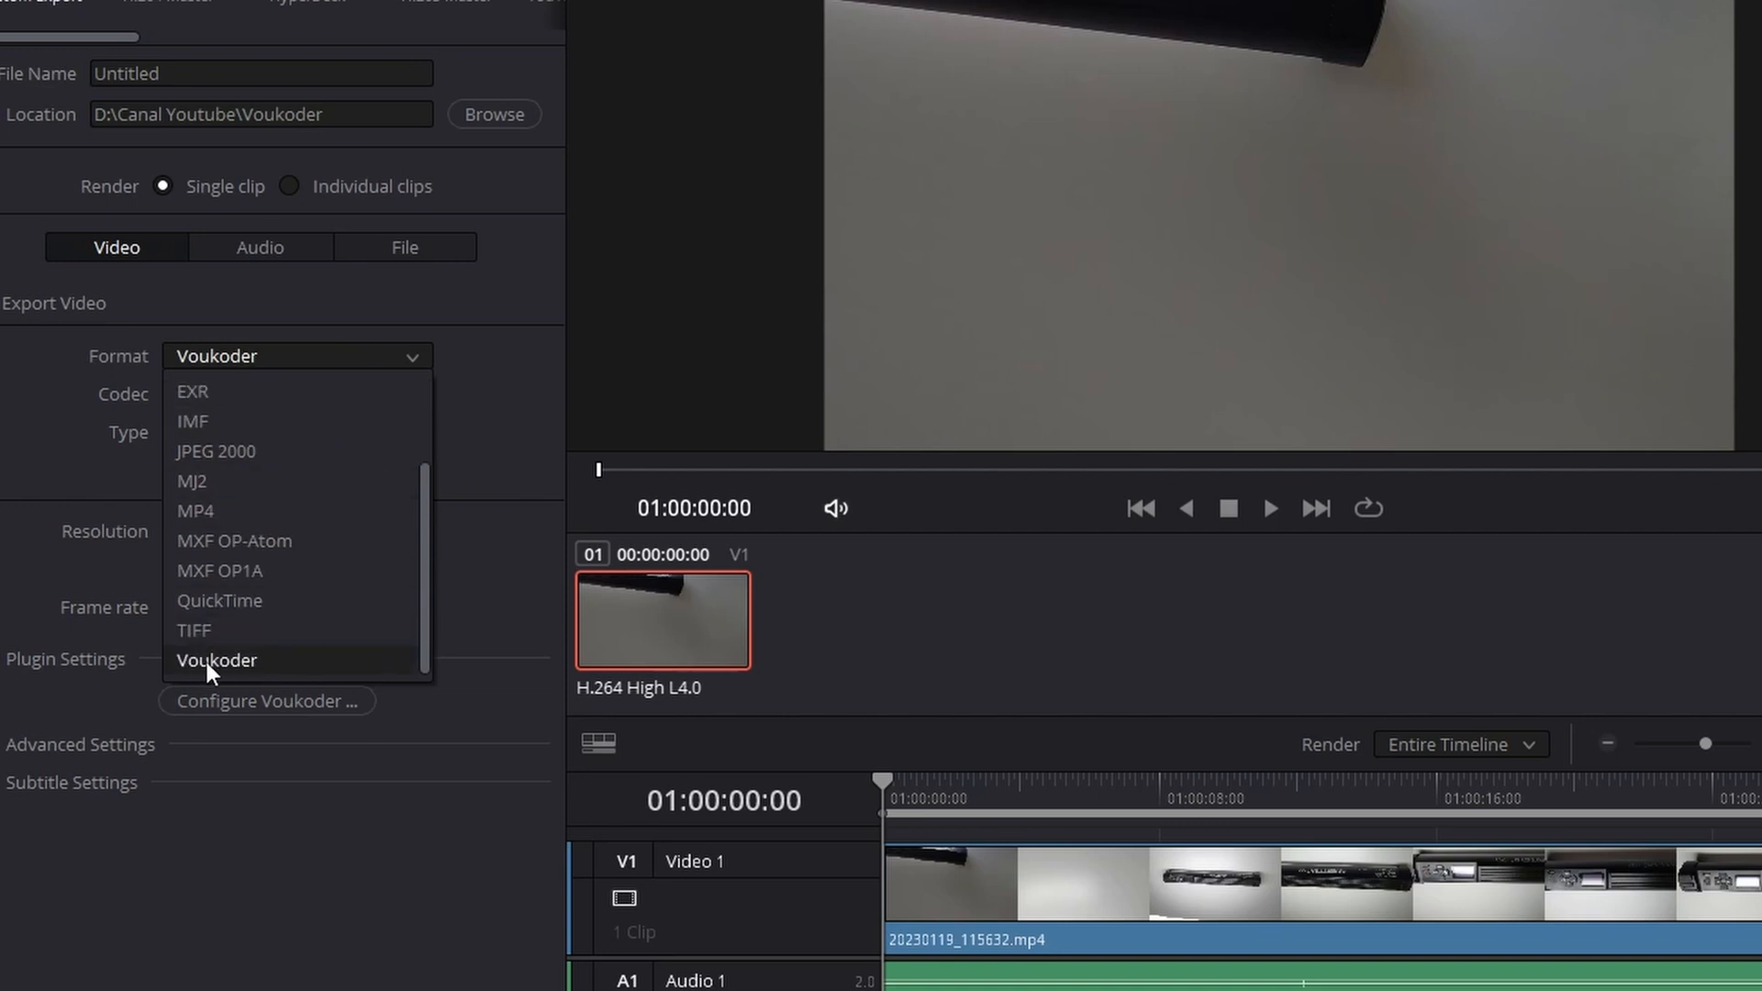
click(216, 659)
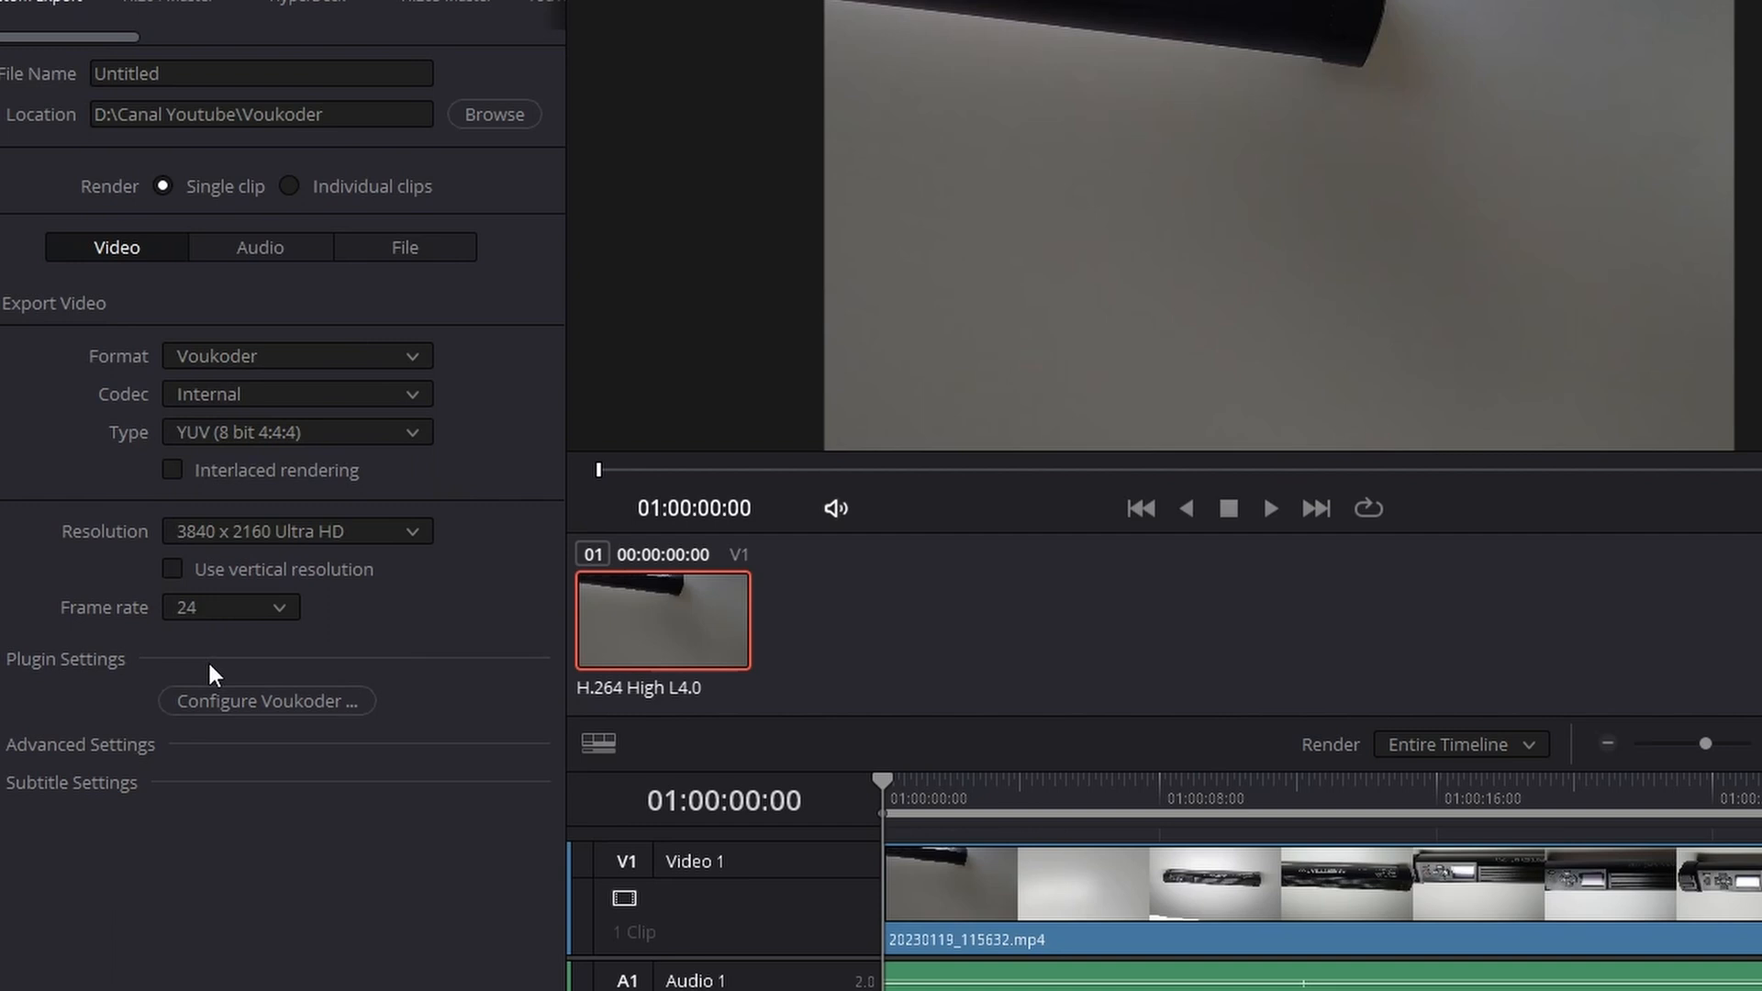
mouse_move(402, 817)
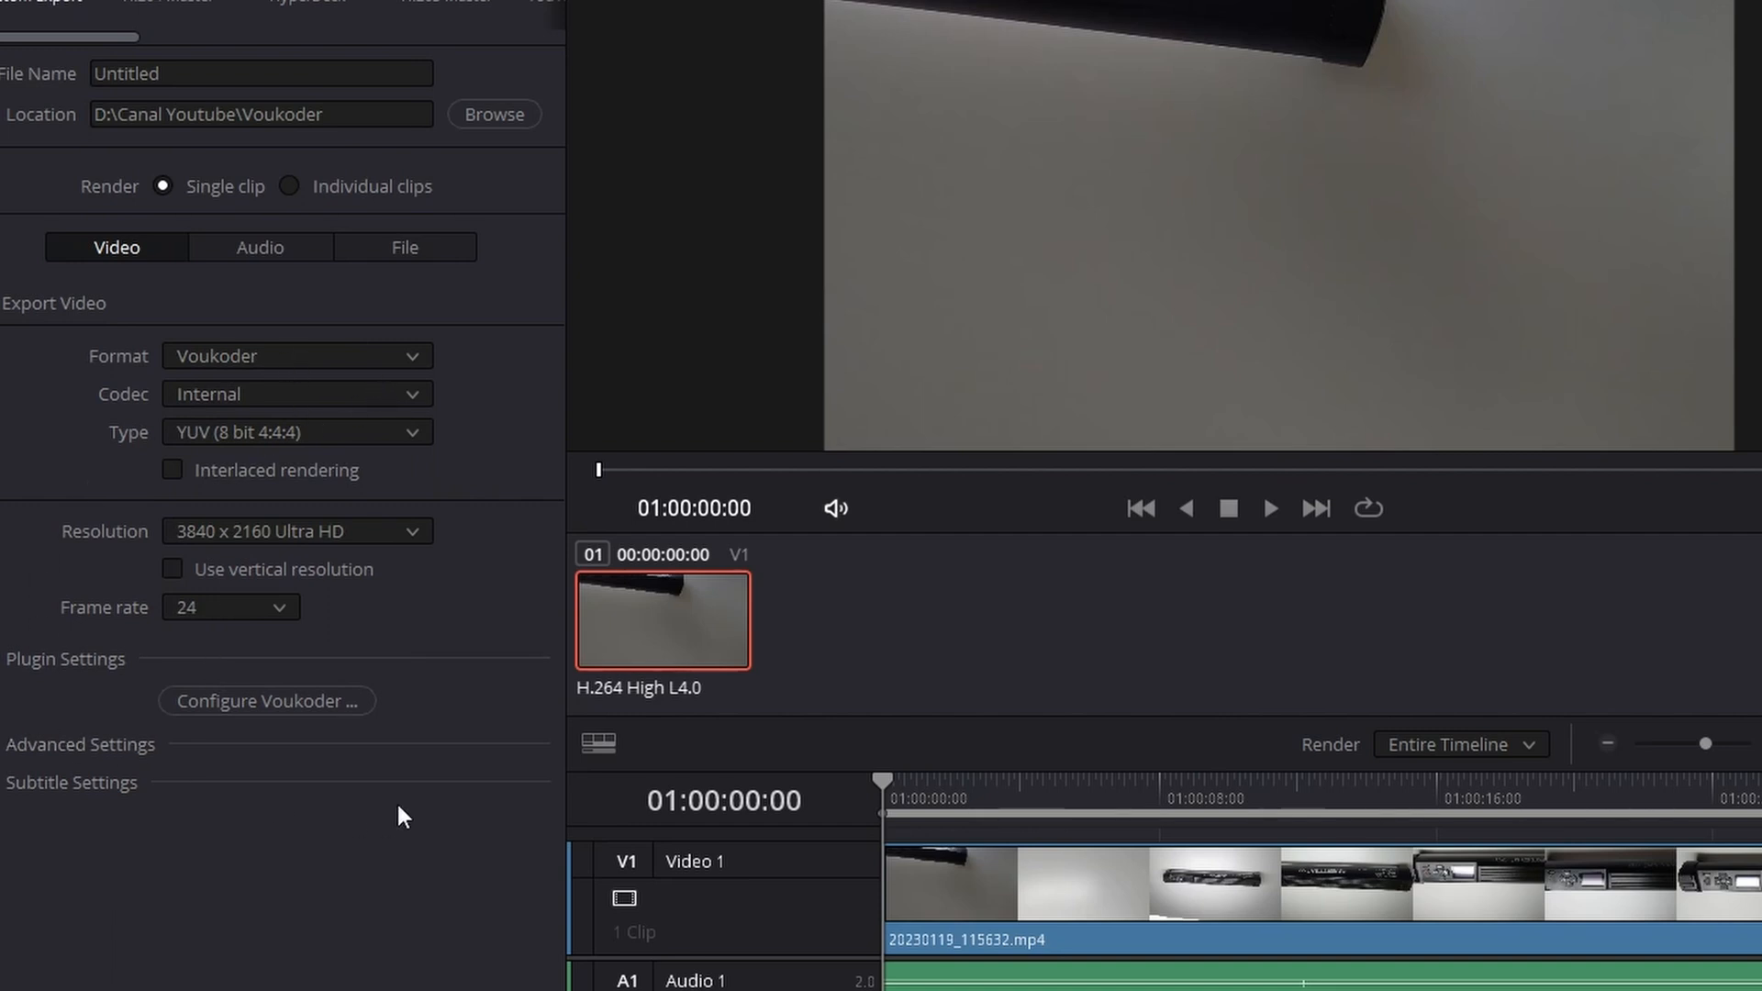
mouse_move(194, 636)
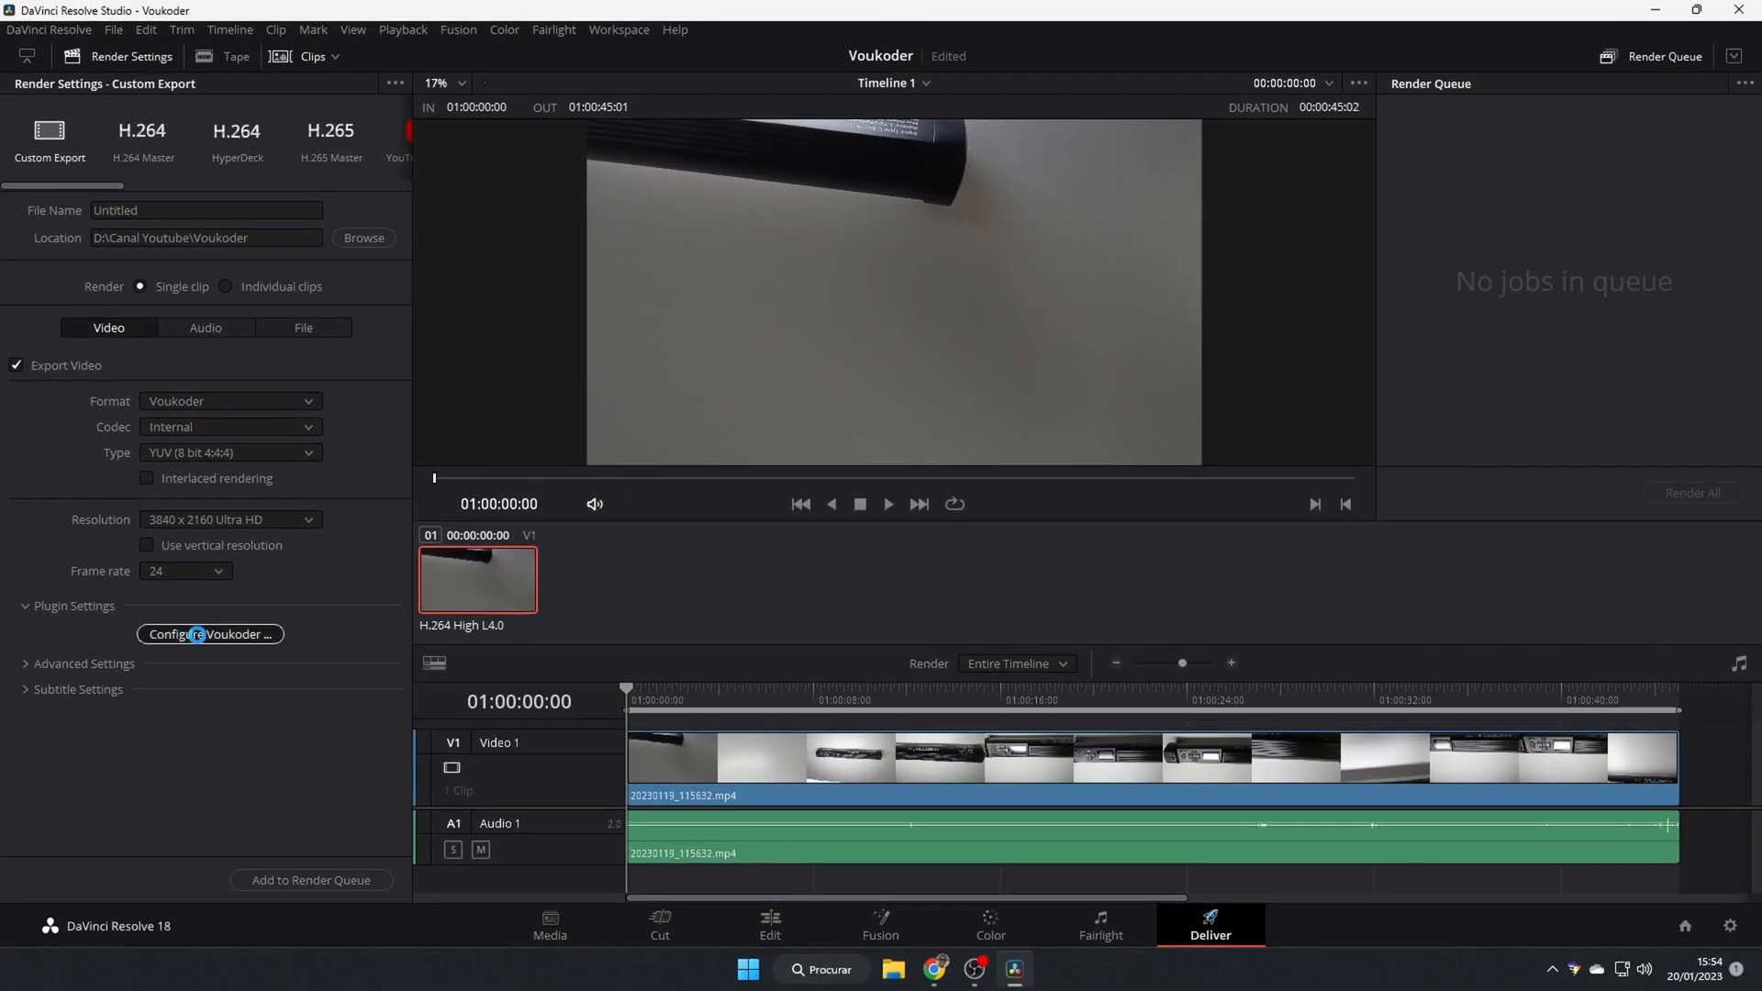
- Configure Voukoder for ProRes KS video, profile 4444, AAC audio, QuickTime .mov container
click(210, 634)
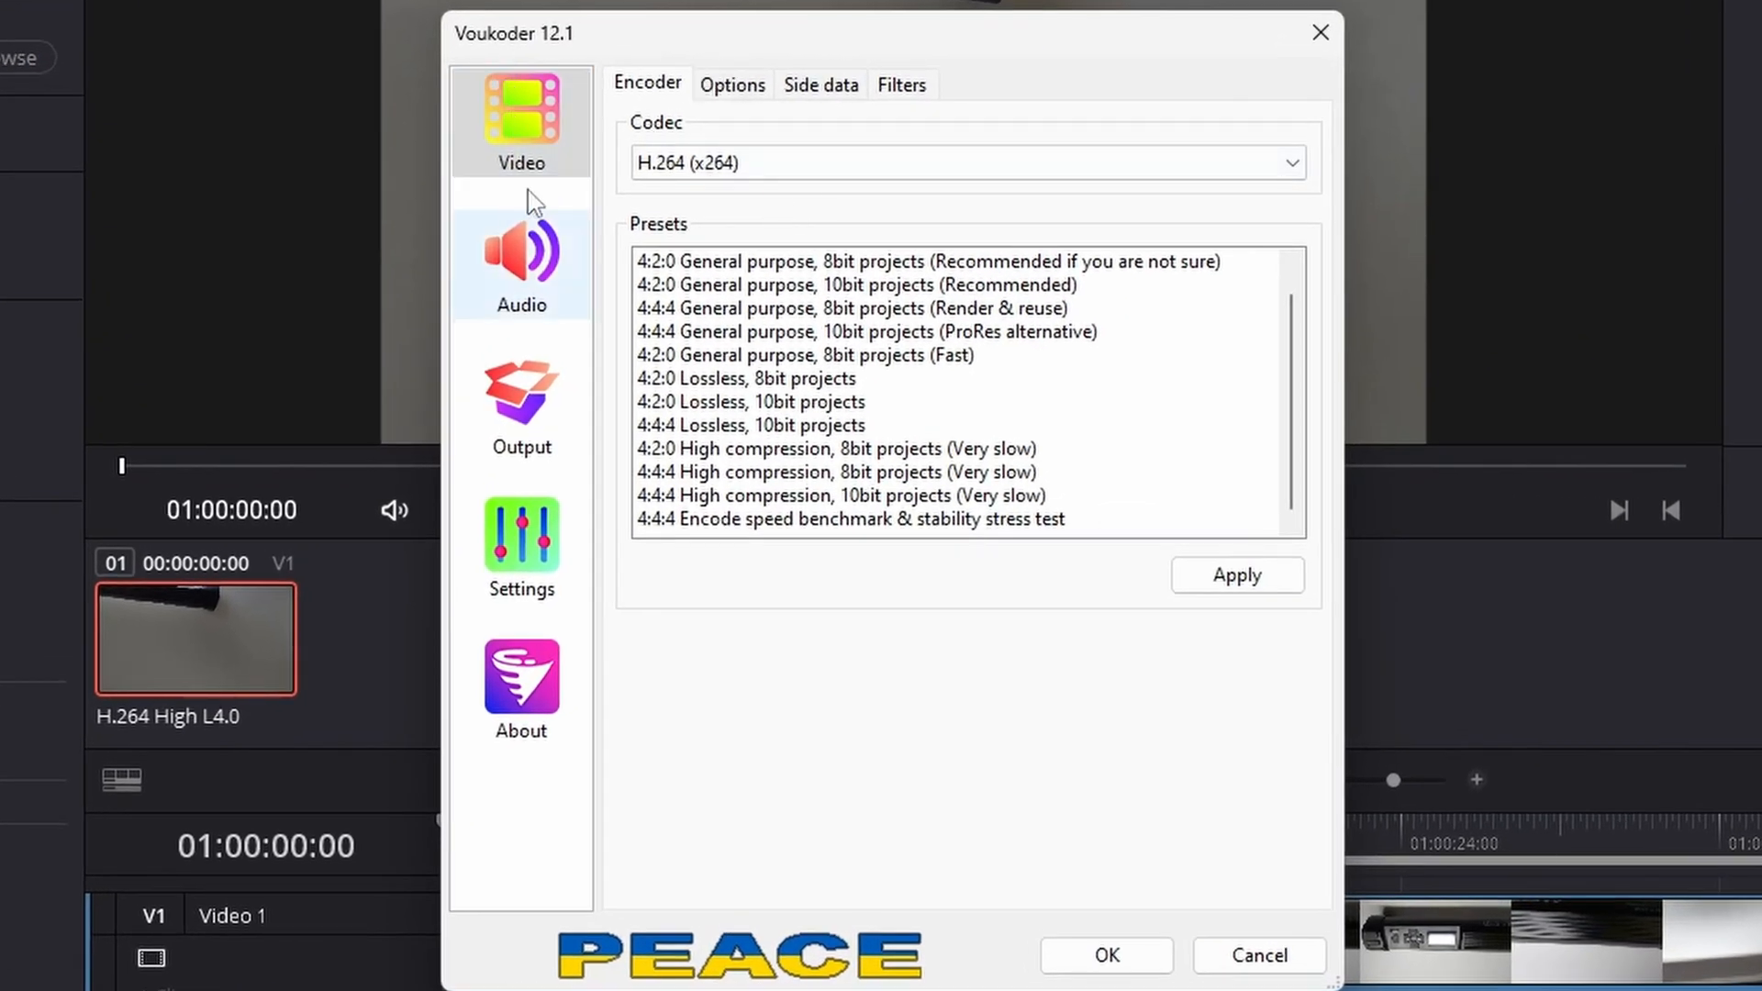
mouse_move(546, 271)
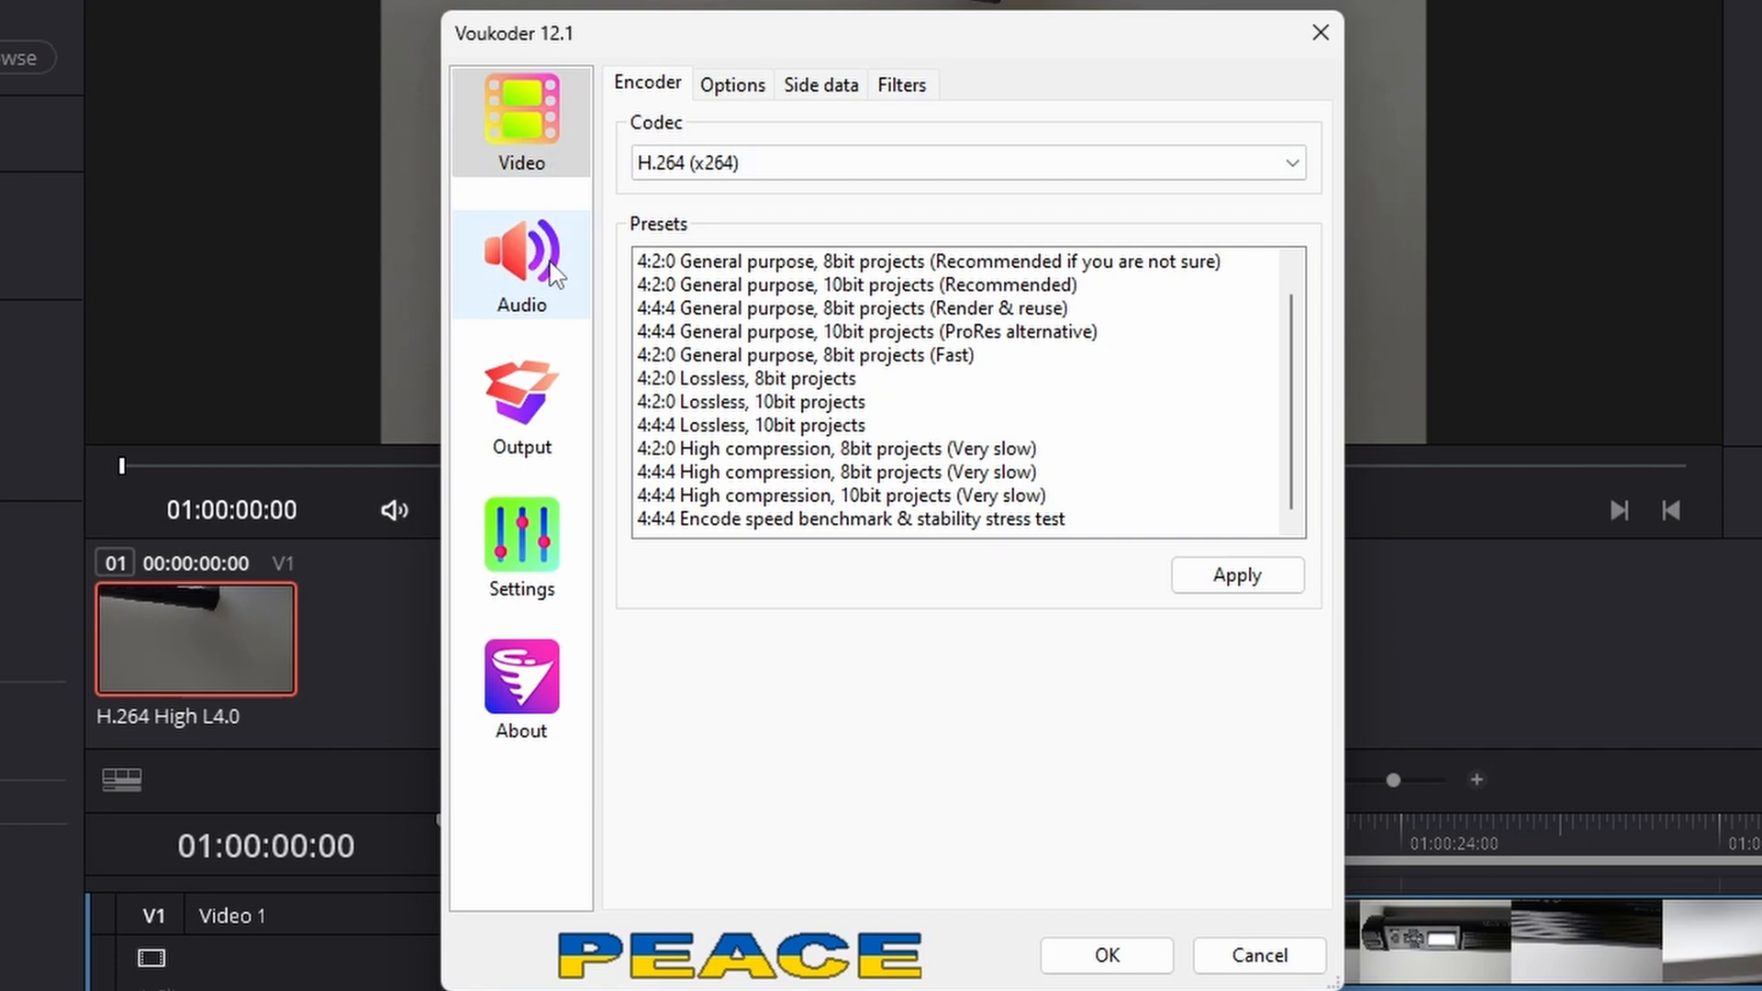
mouse_move(925, 173)
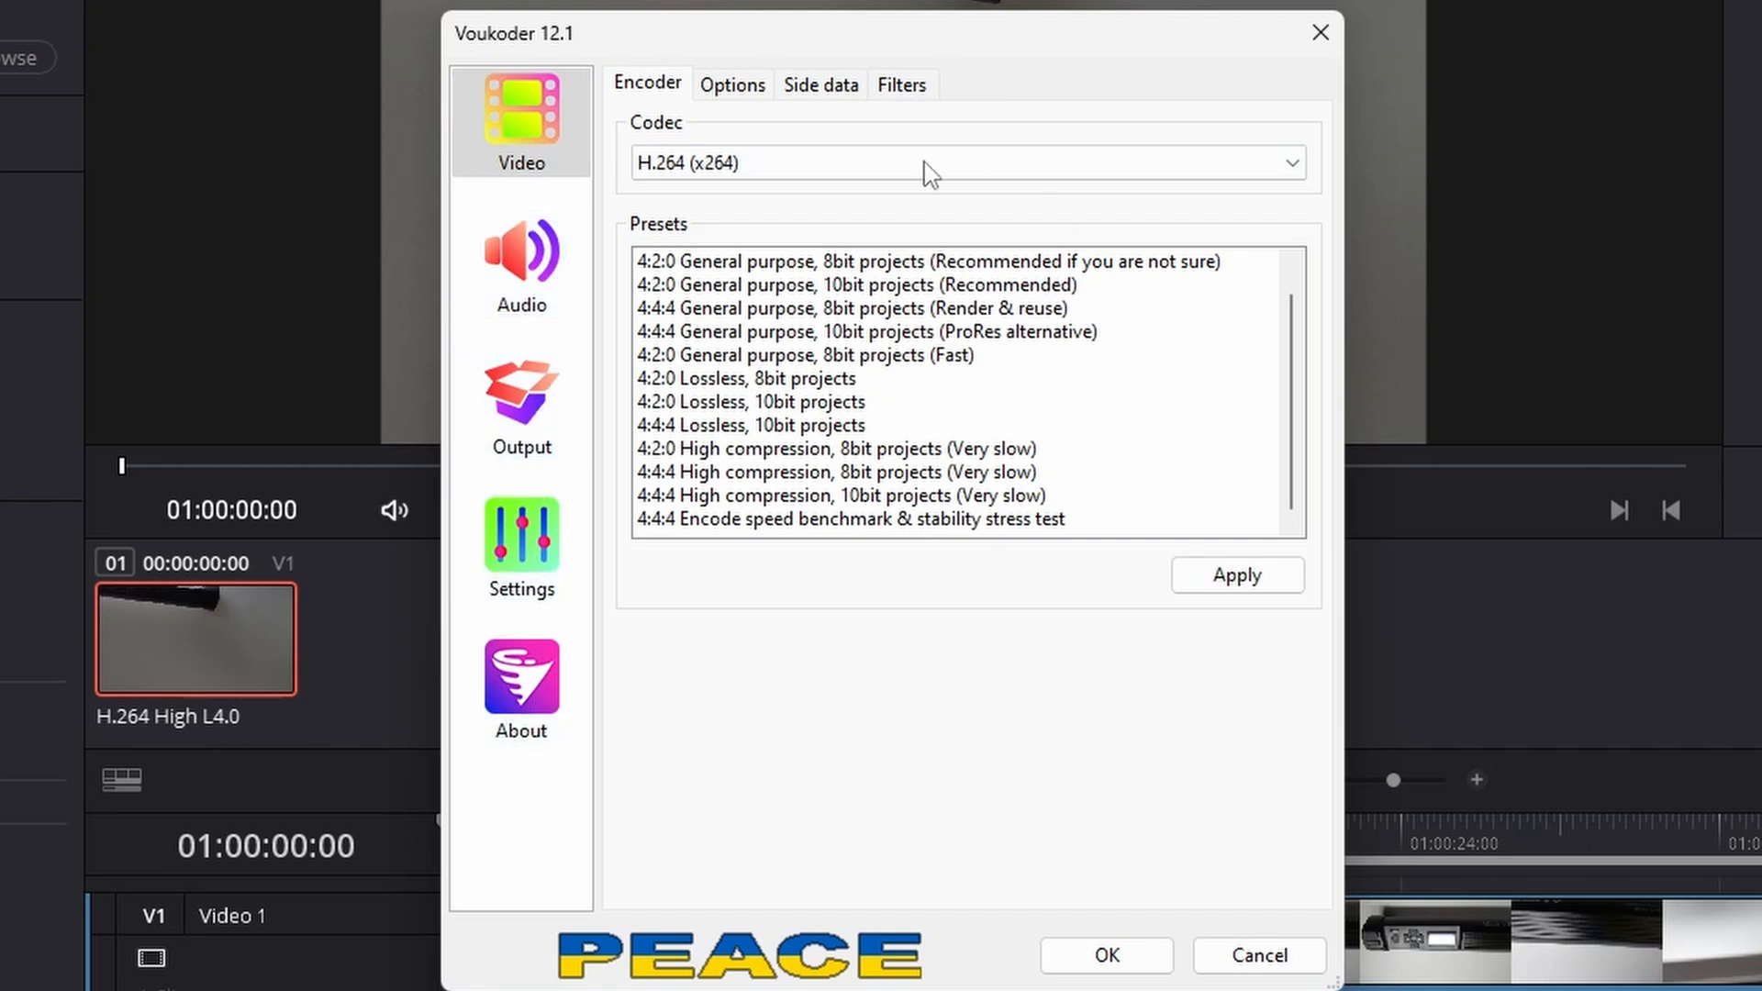
mouse_move(644, 88)
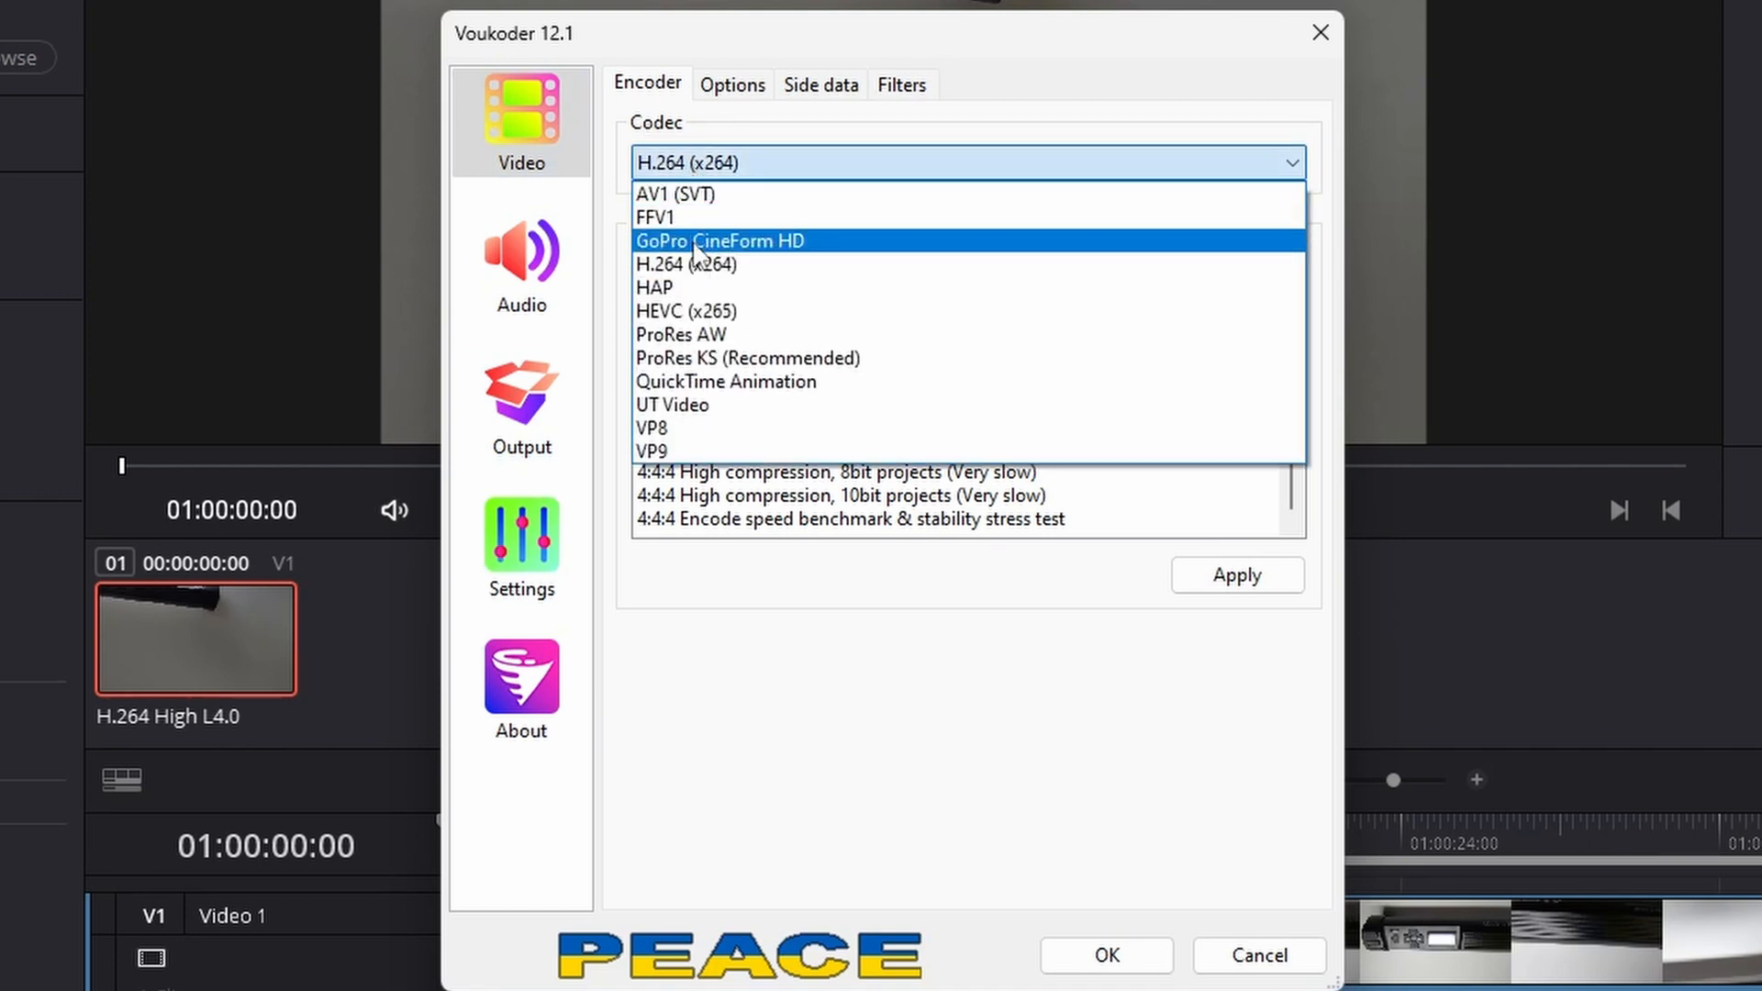
mouse_move(711, 220)
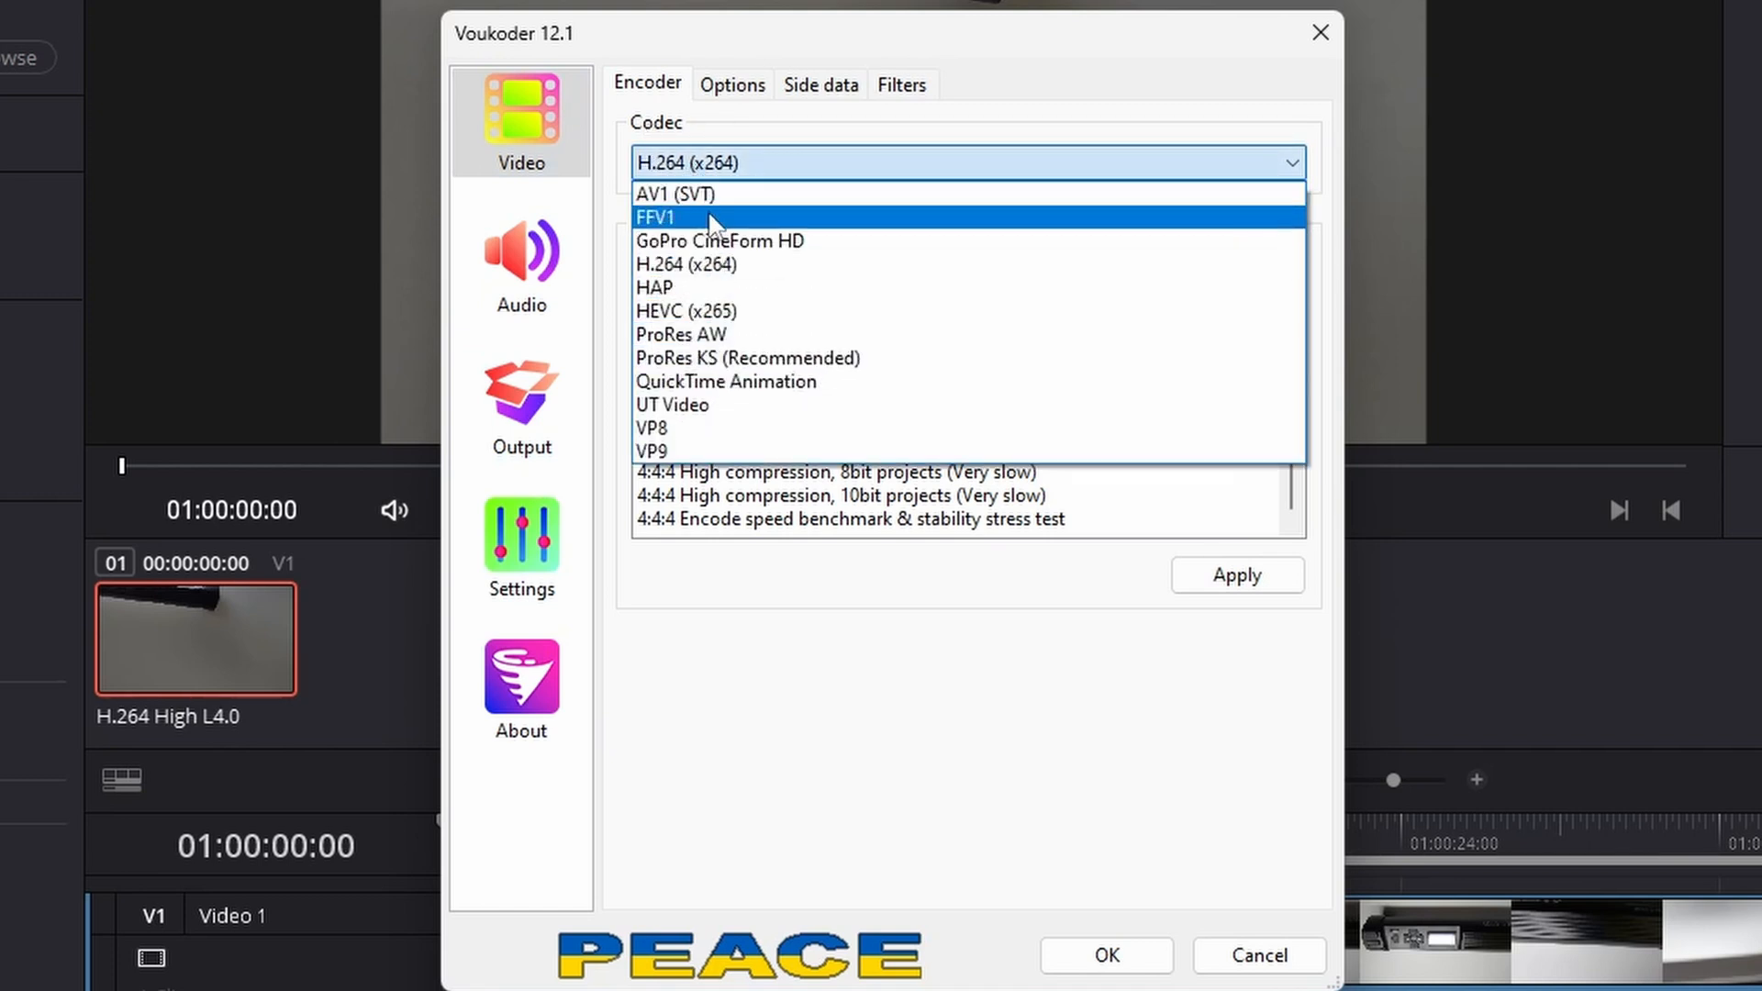
mouse_move(704, 278)
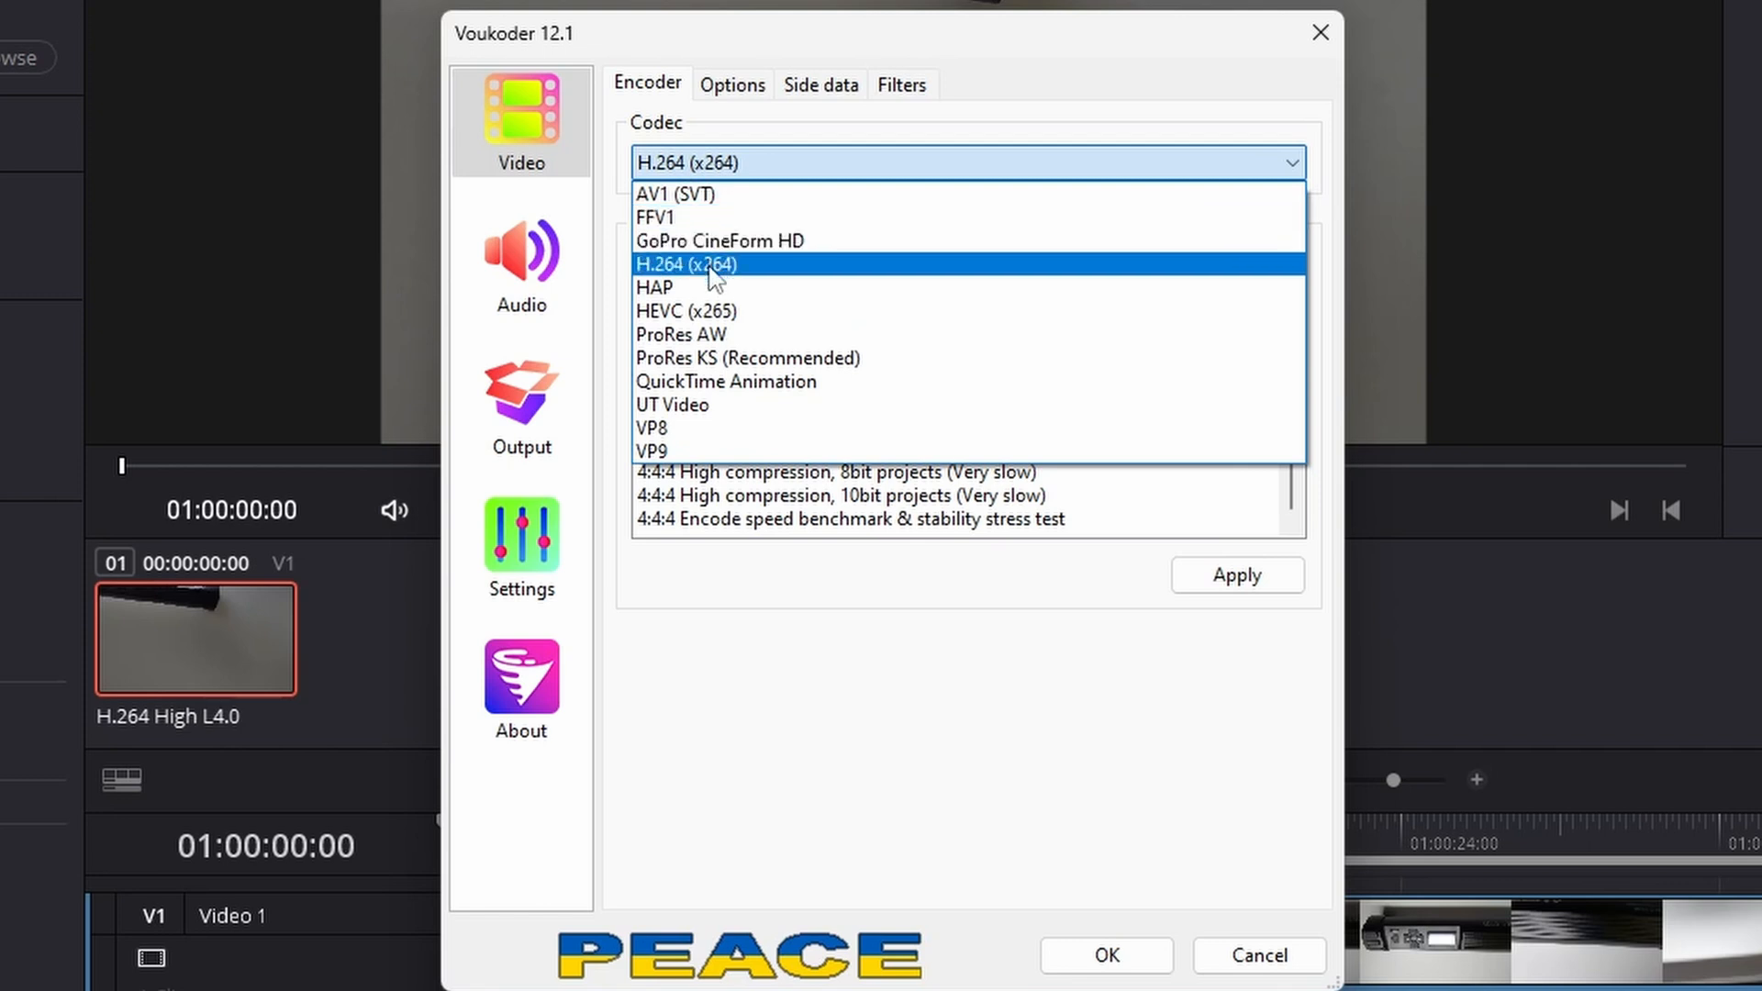
click(748, 358)
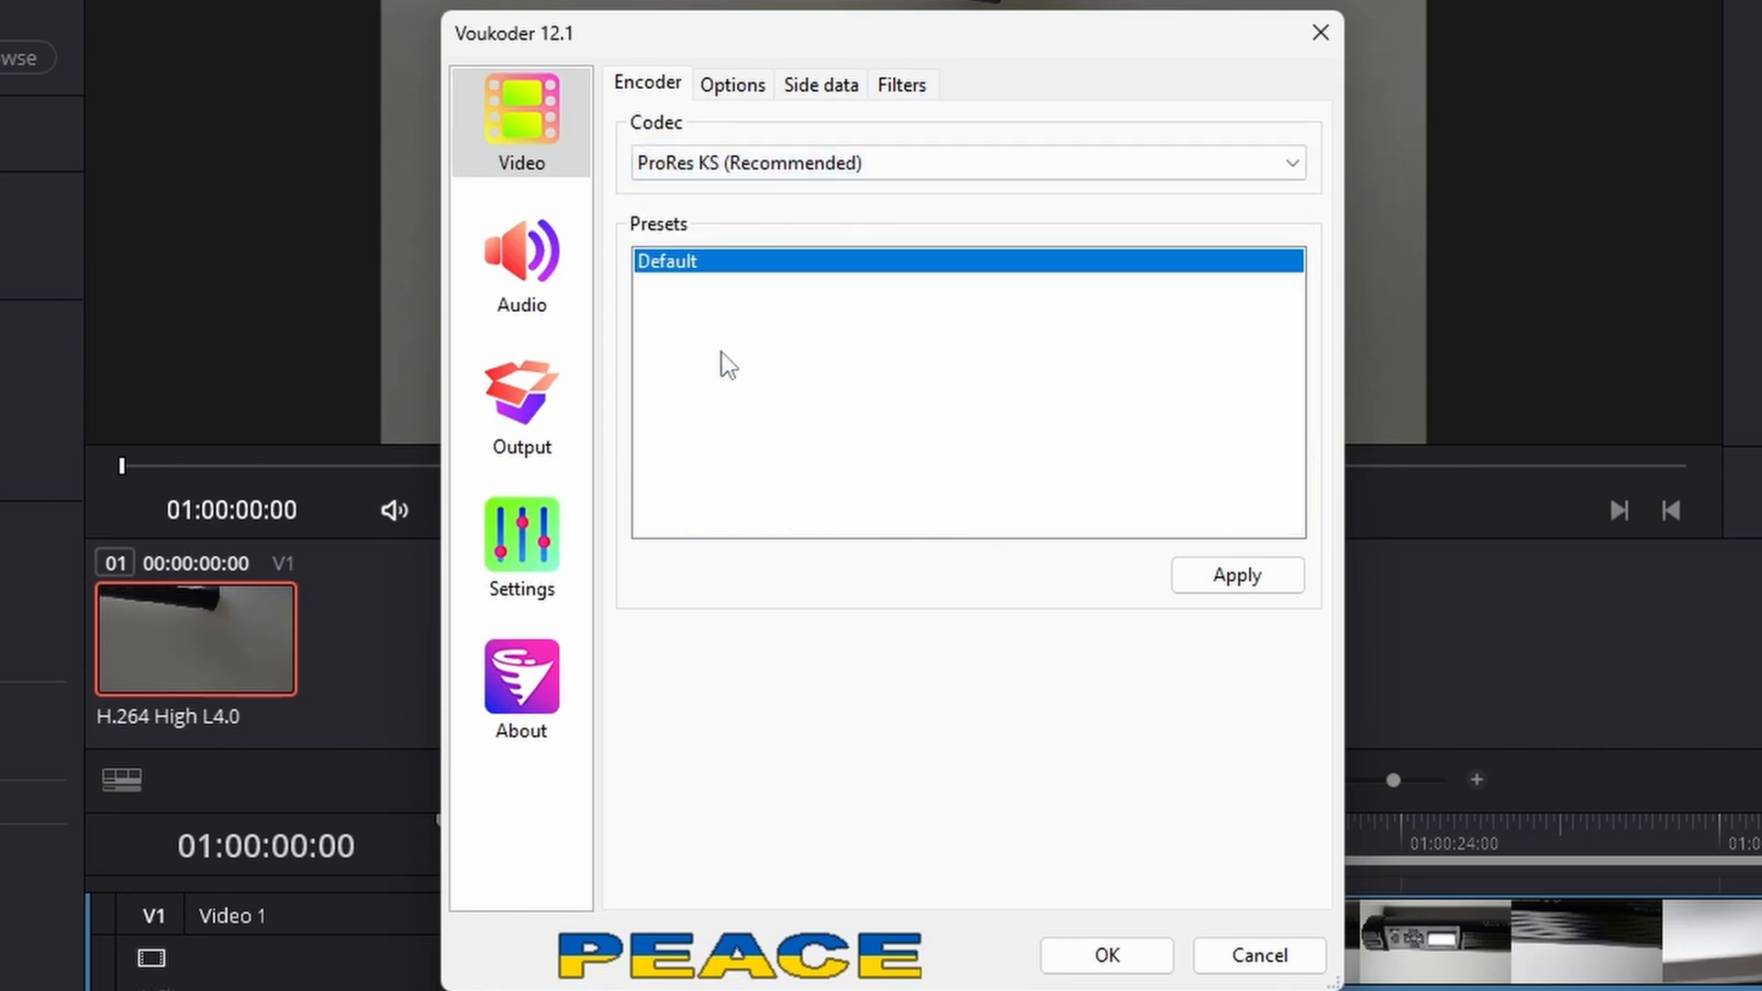
click(732, 84)
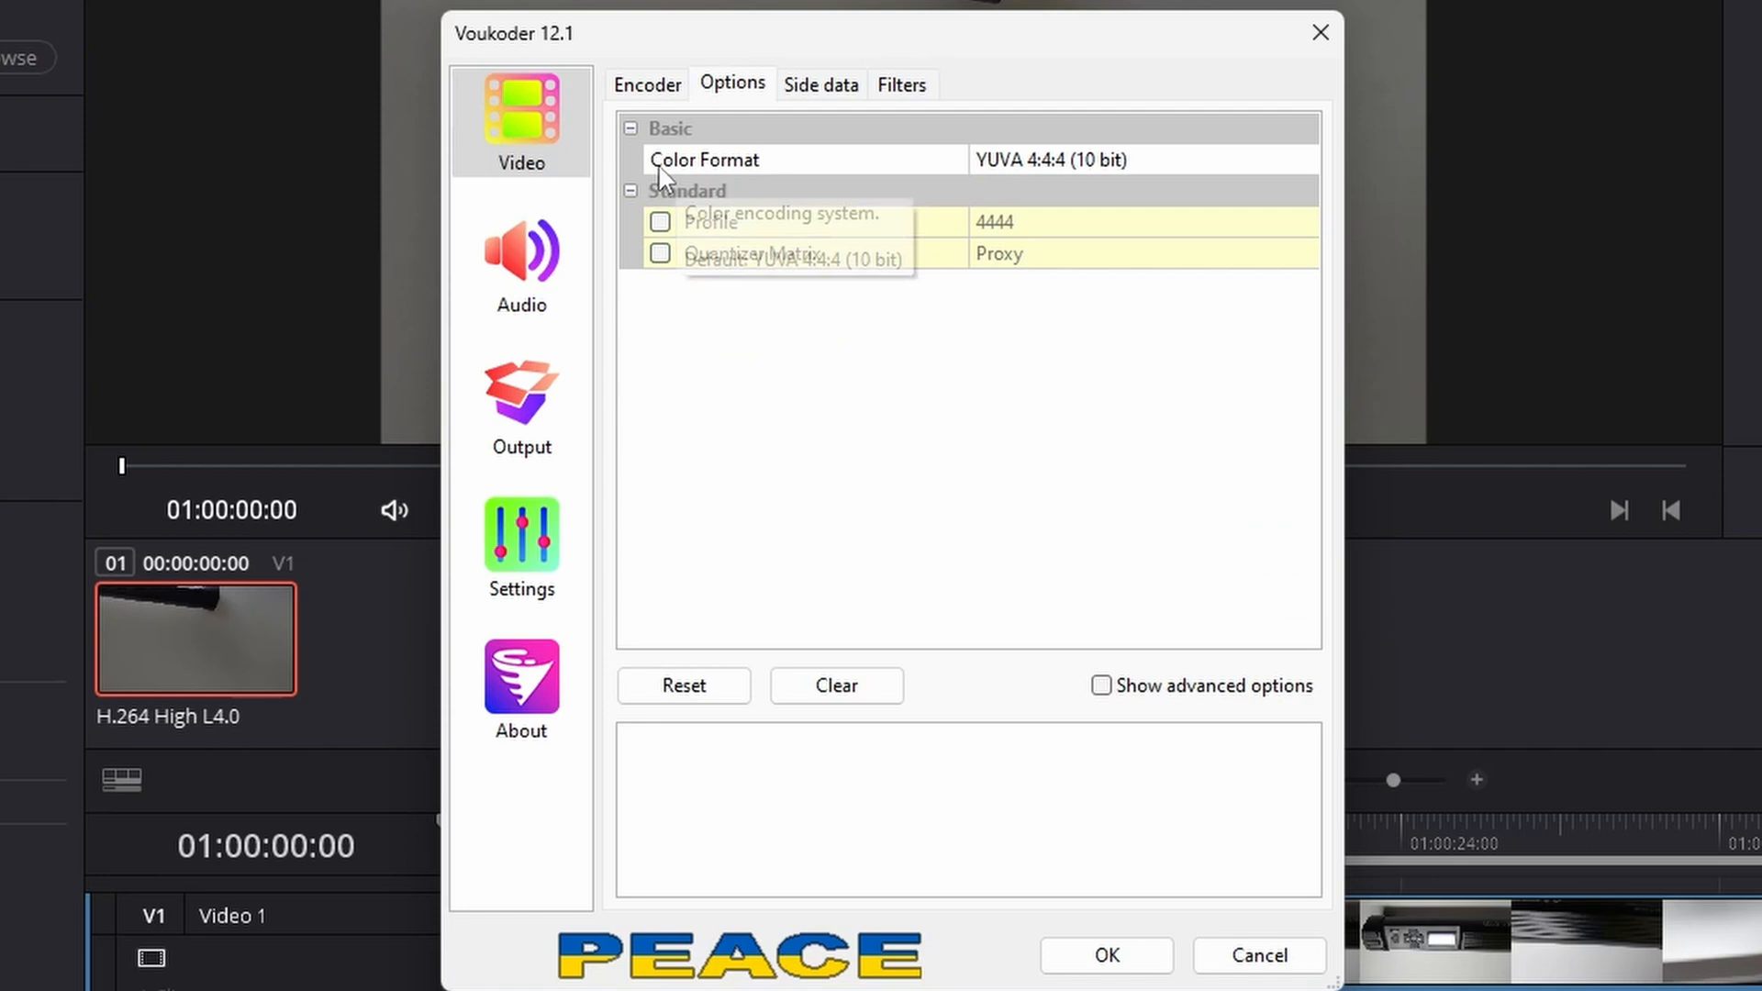
mouse_move(657, 255)
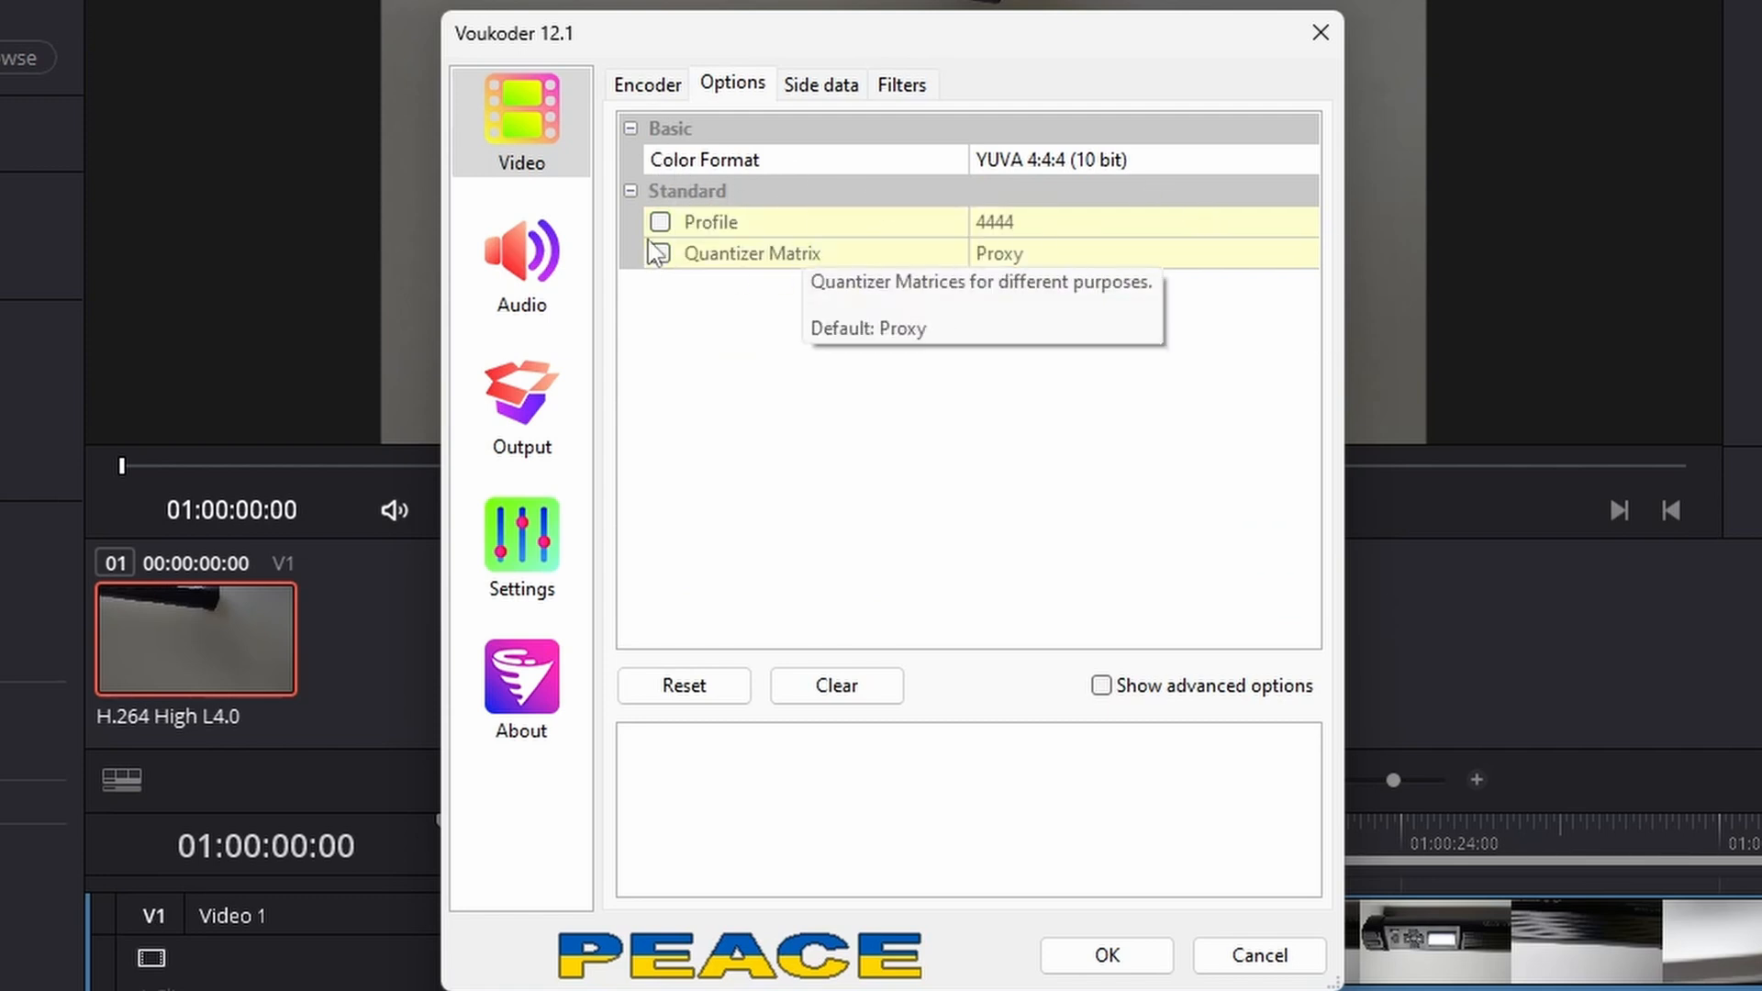
click(659, 222)
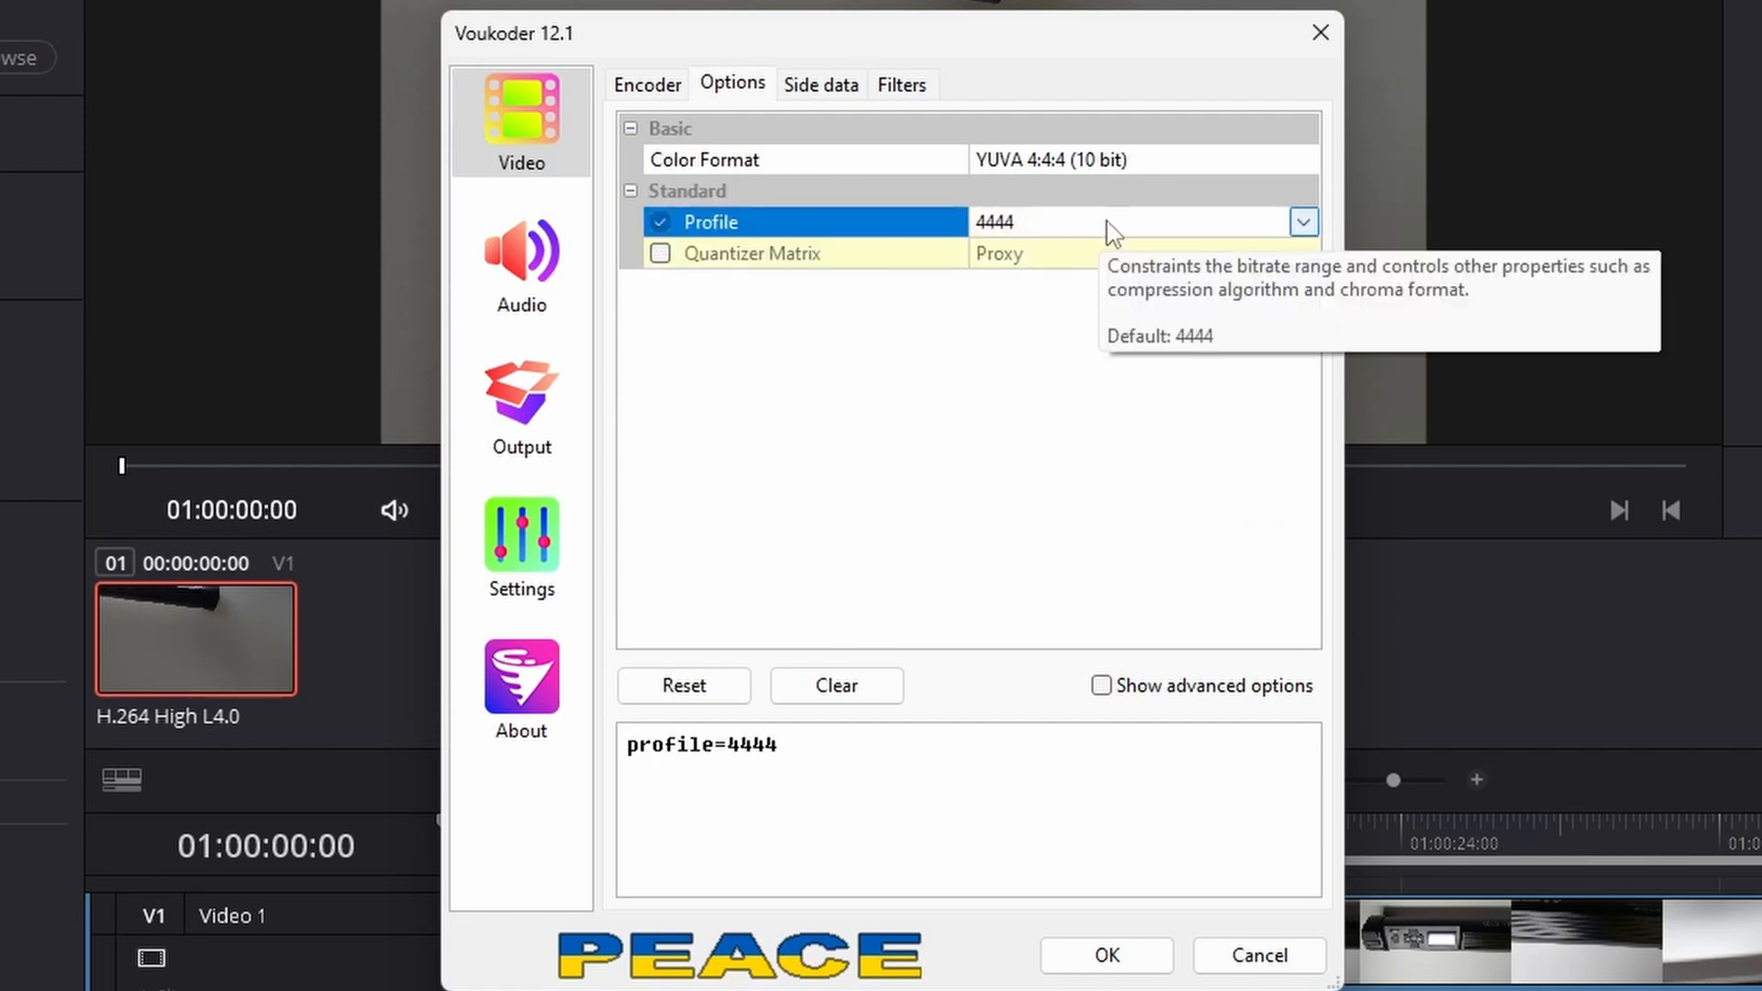
click(521, 264)
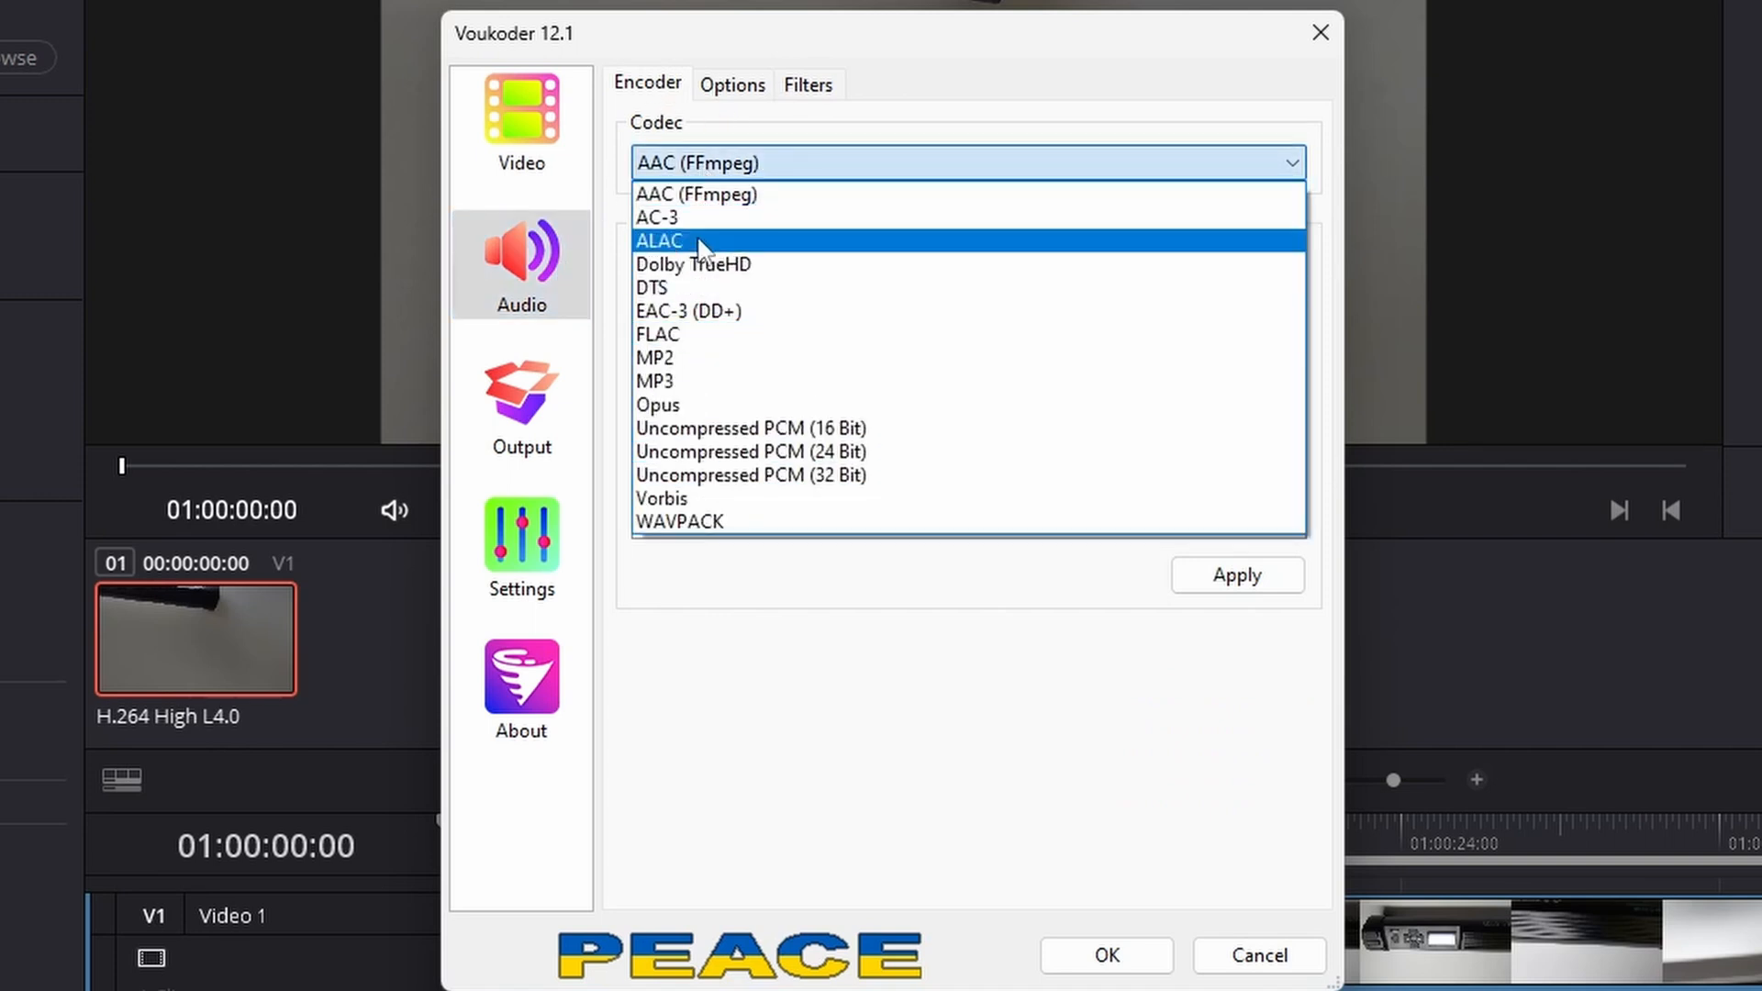
click(732, 84)
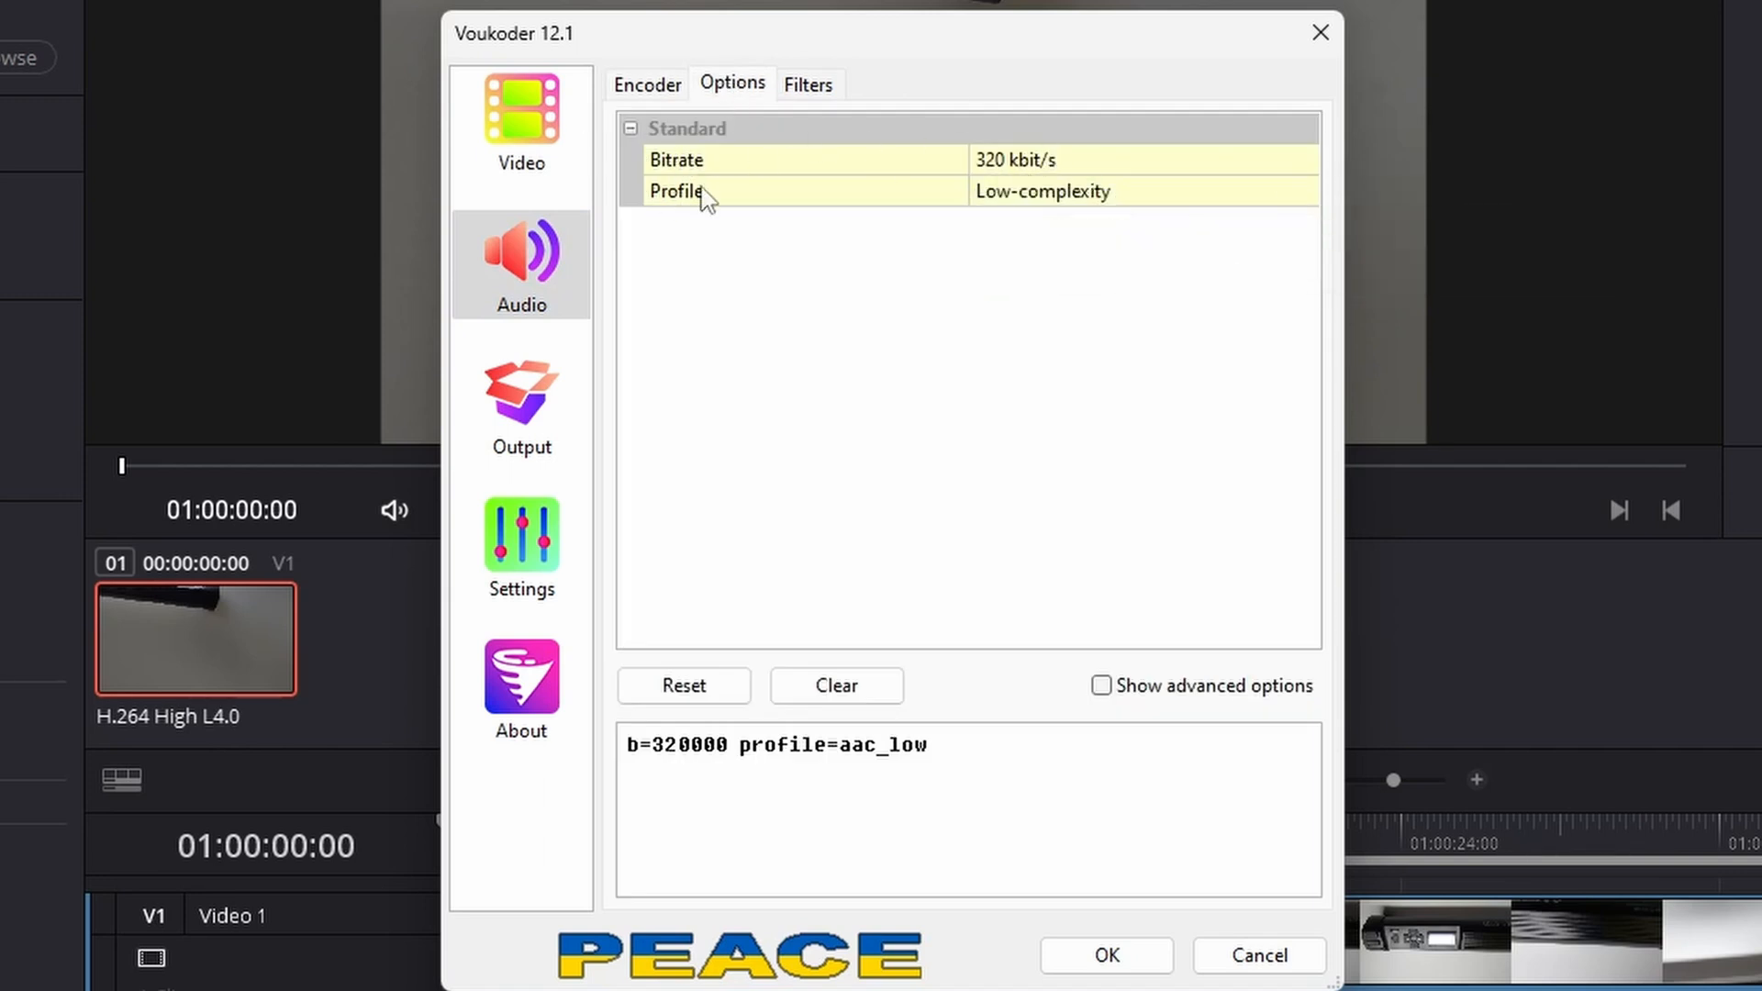
click(521, 399)
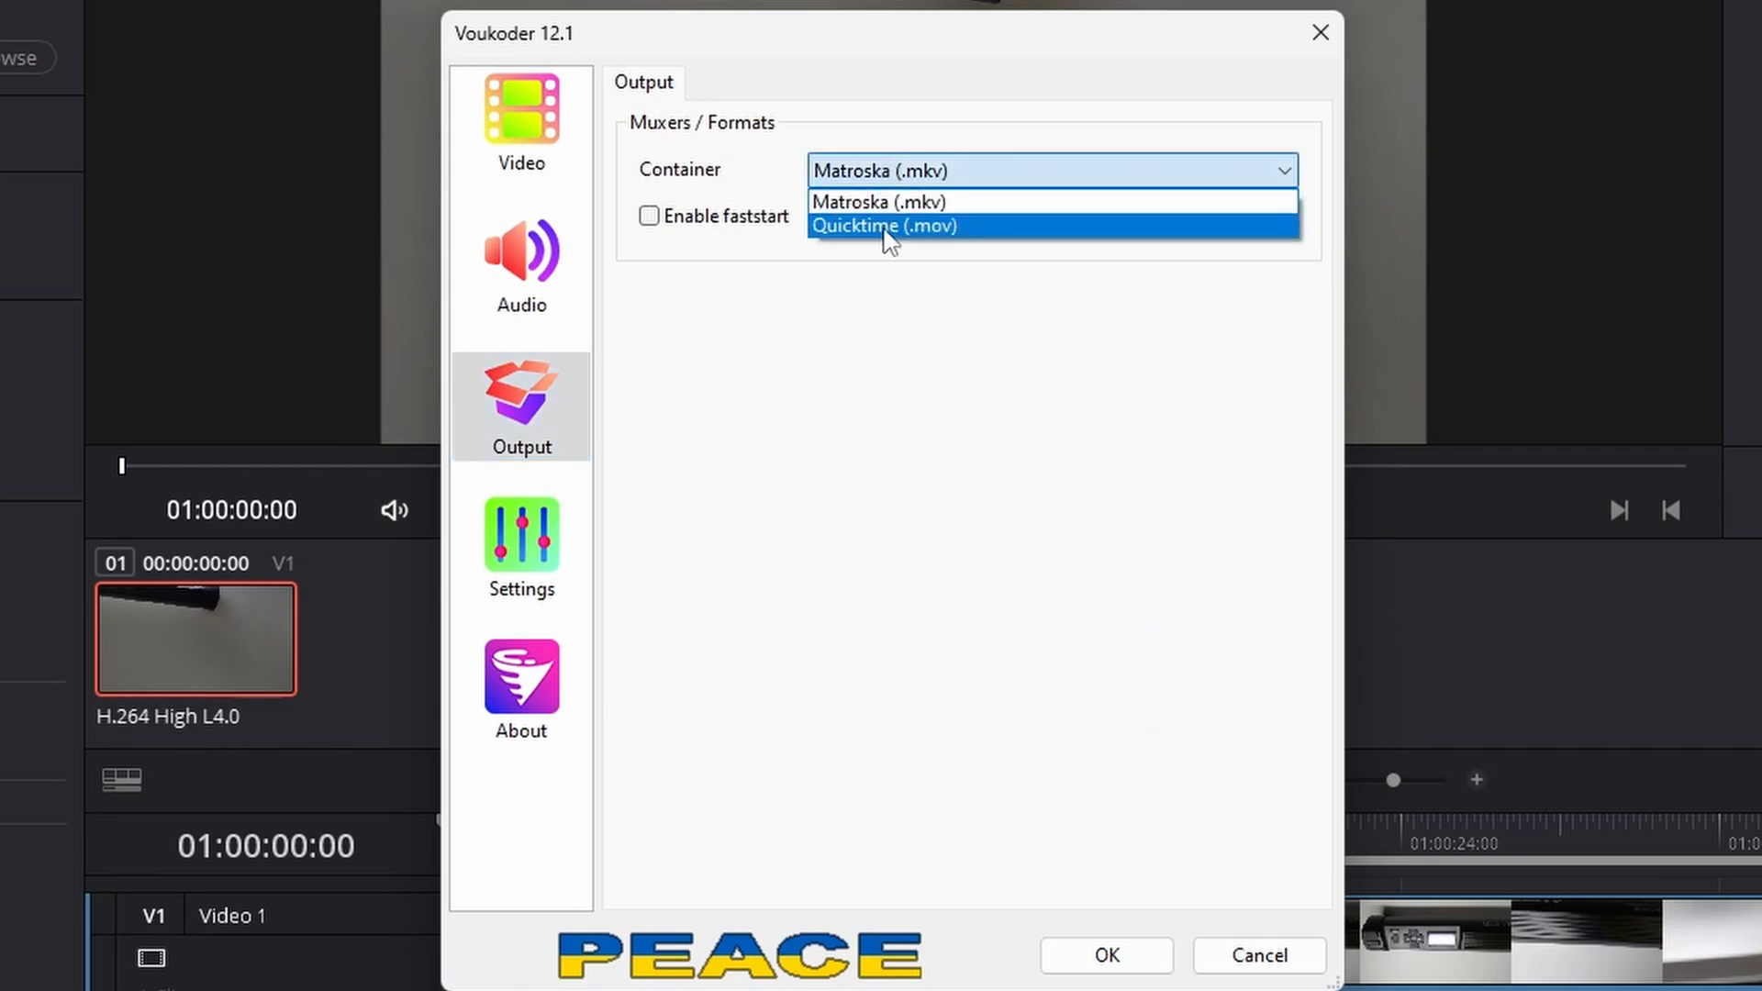
click(883, 225)
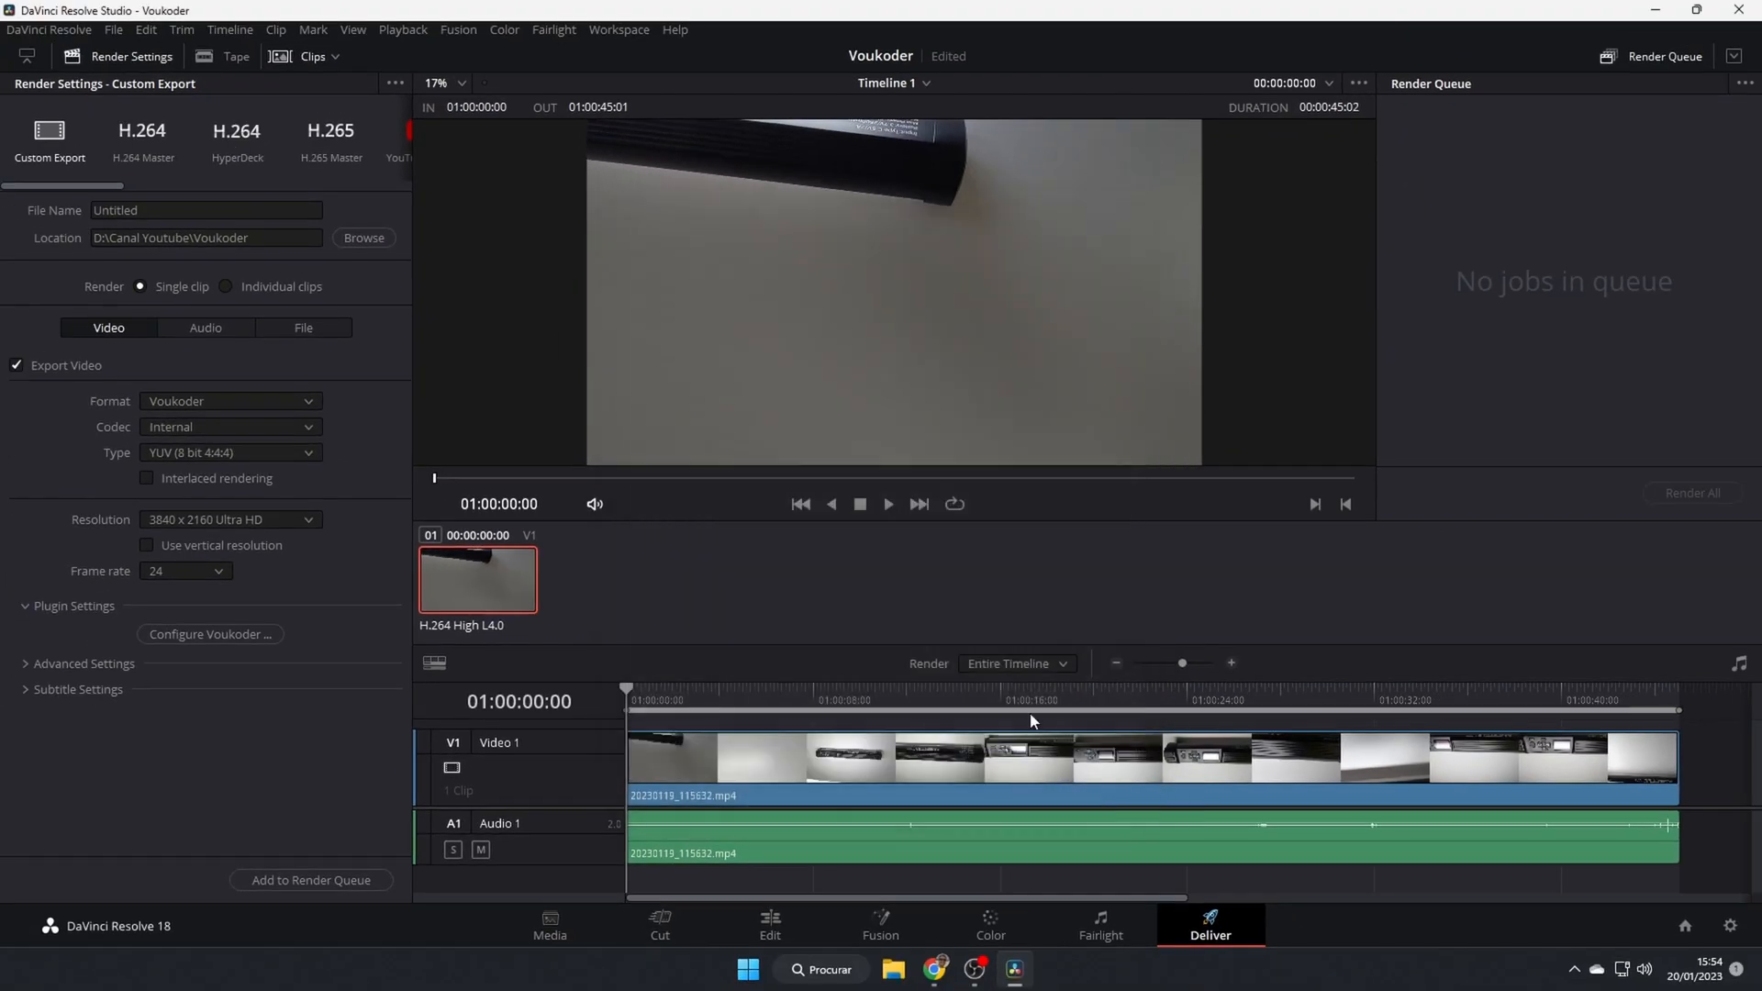
- Name the export 'Test', add it to the render queue, and render all jobs
click(166, 210)
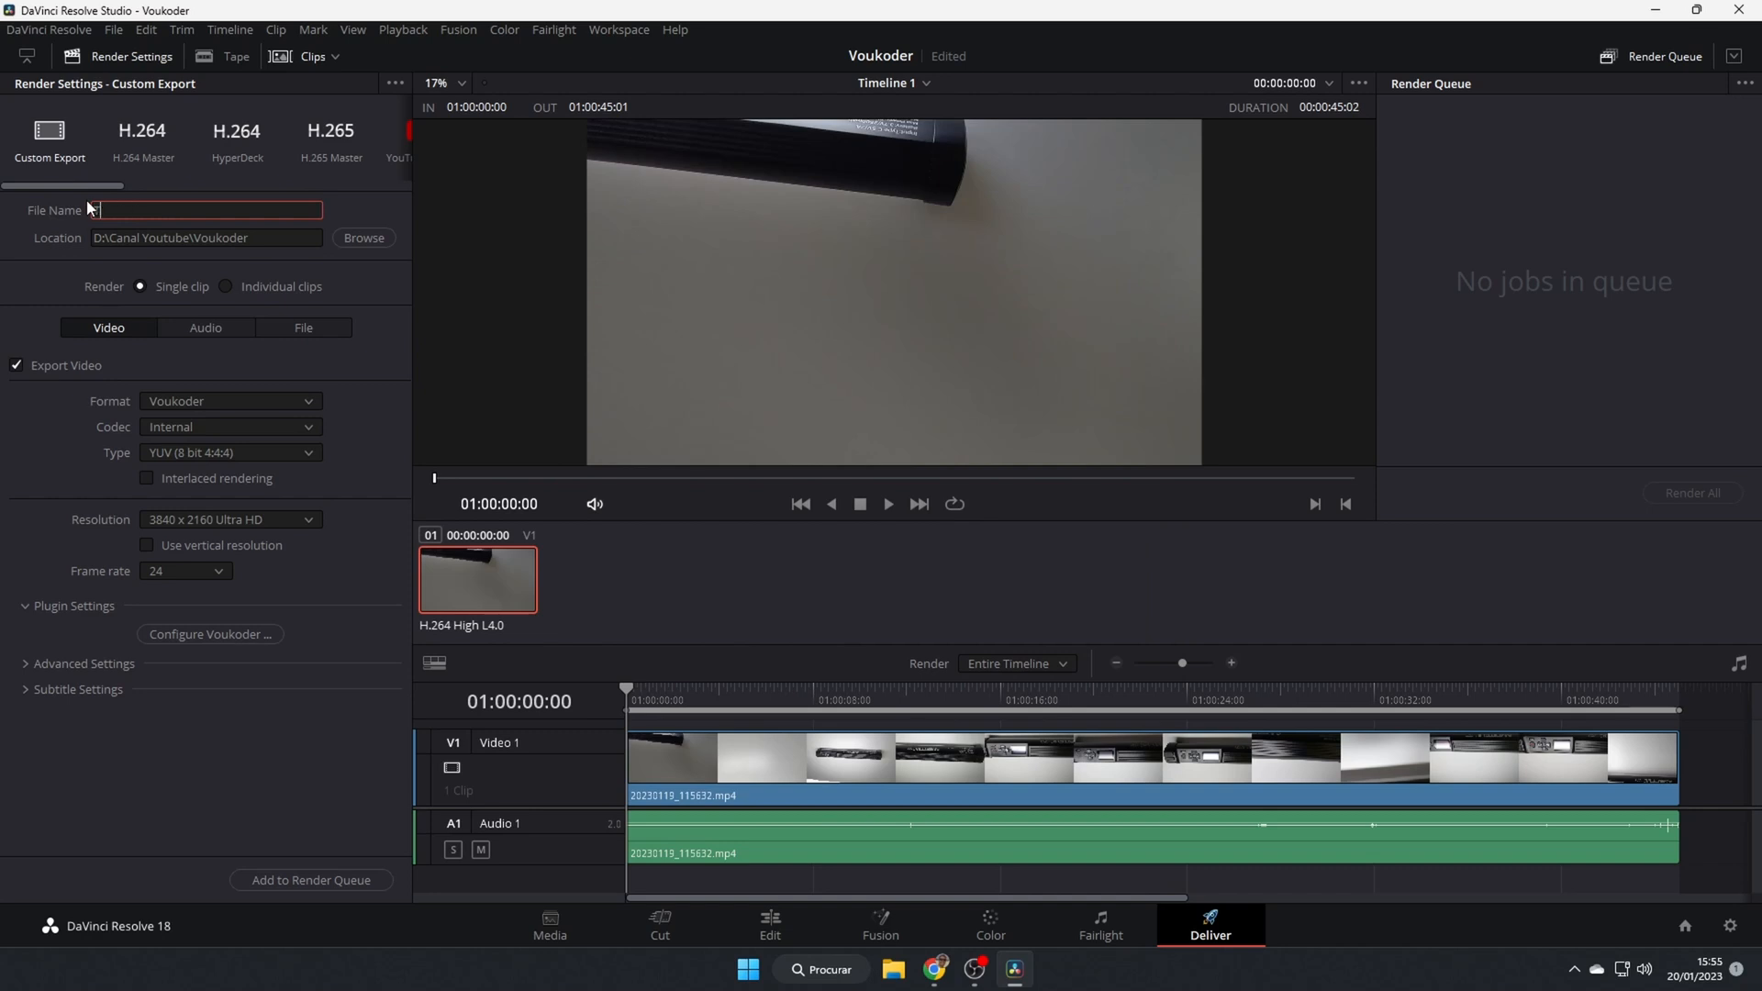
text(Test)
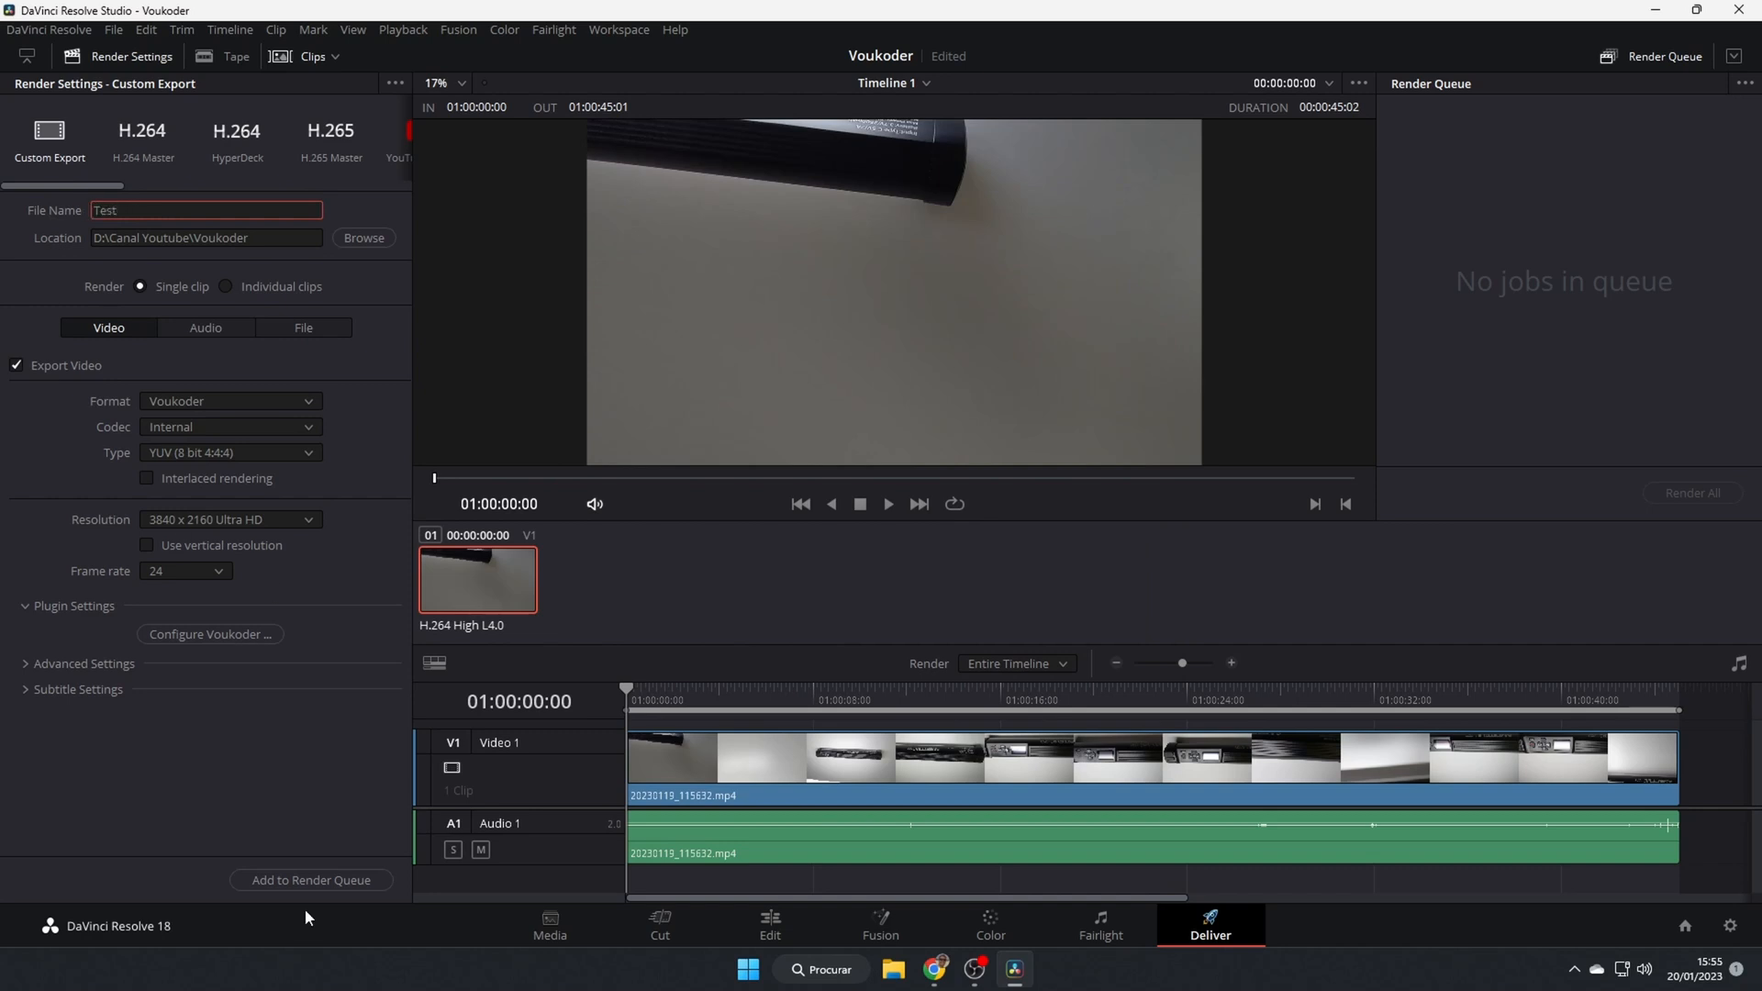
click(311, 880)
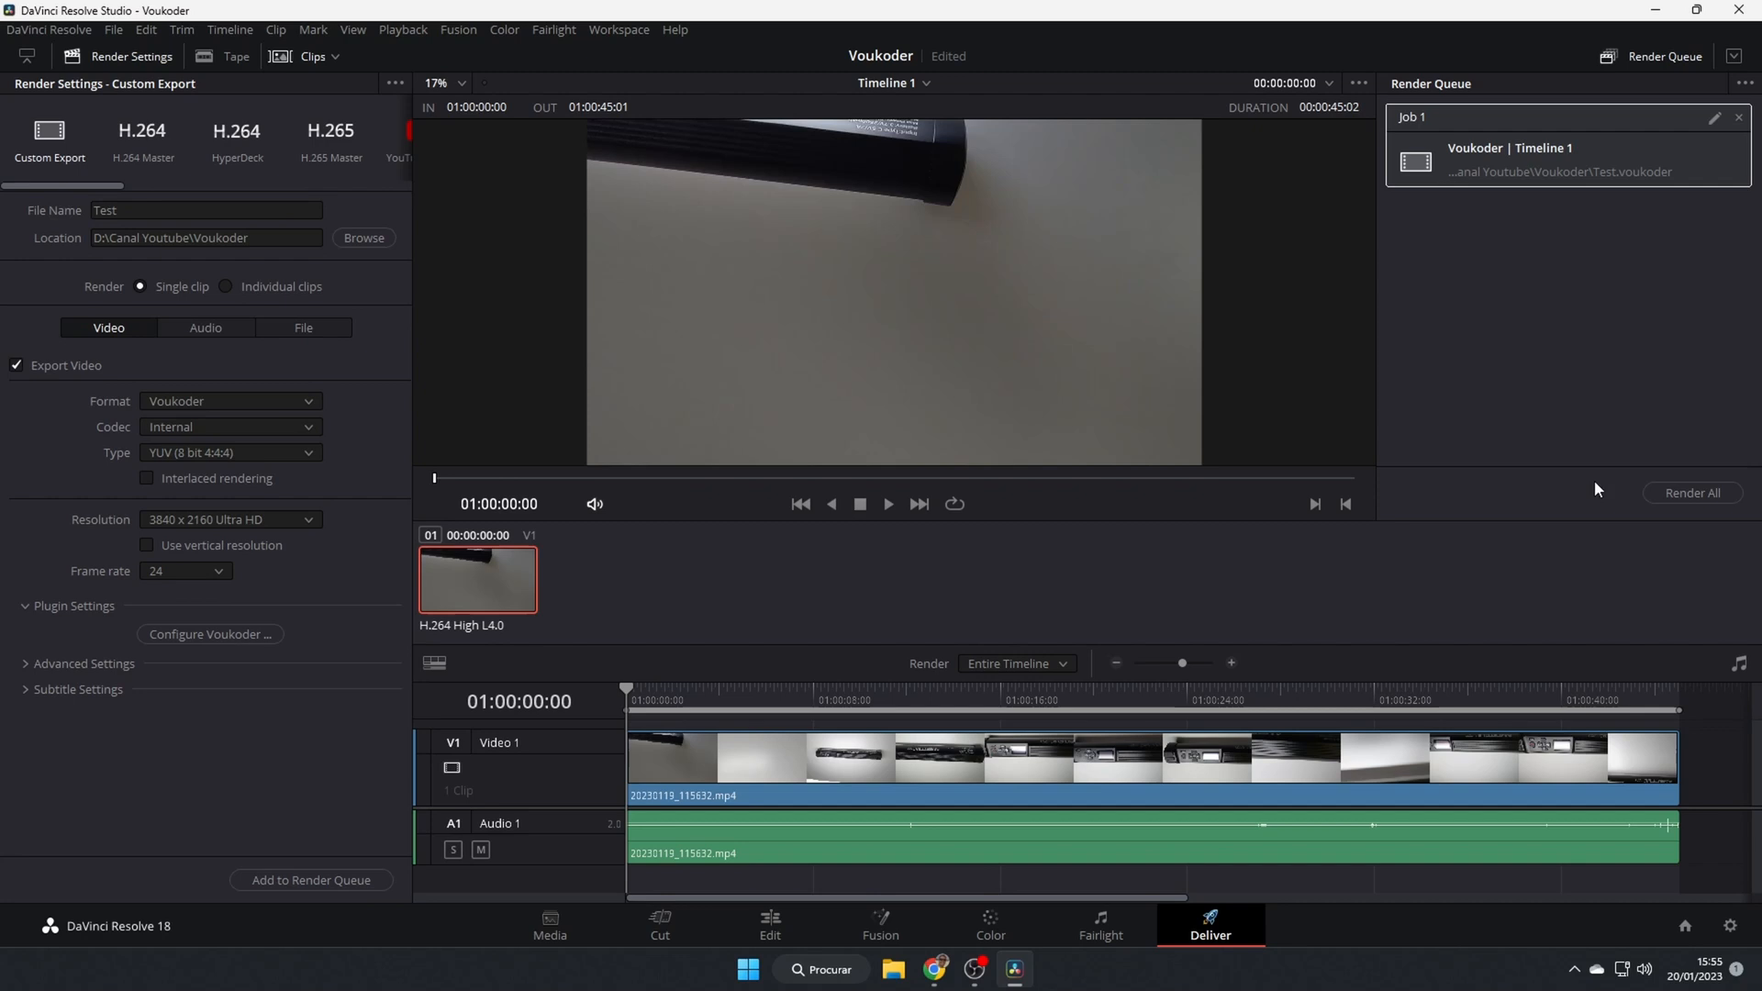
click(1692, 493)
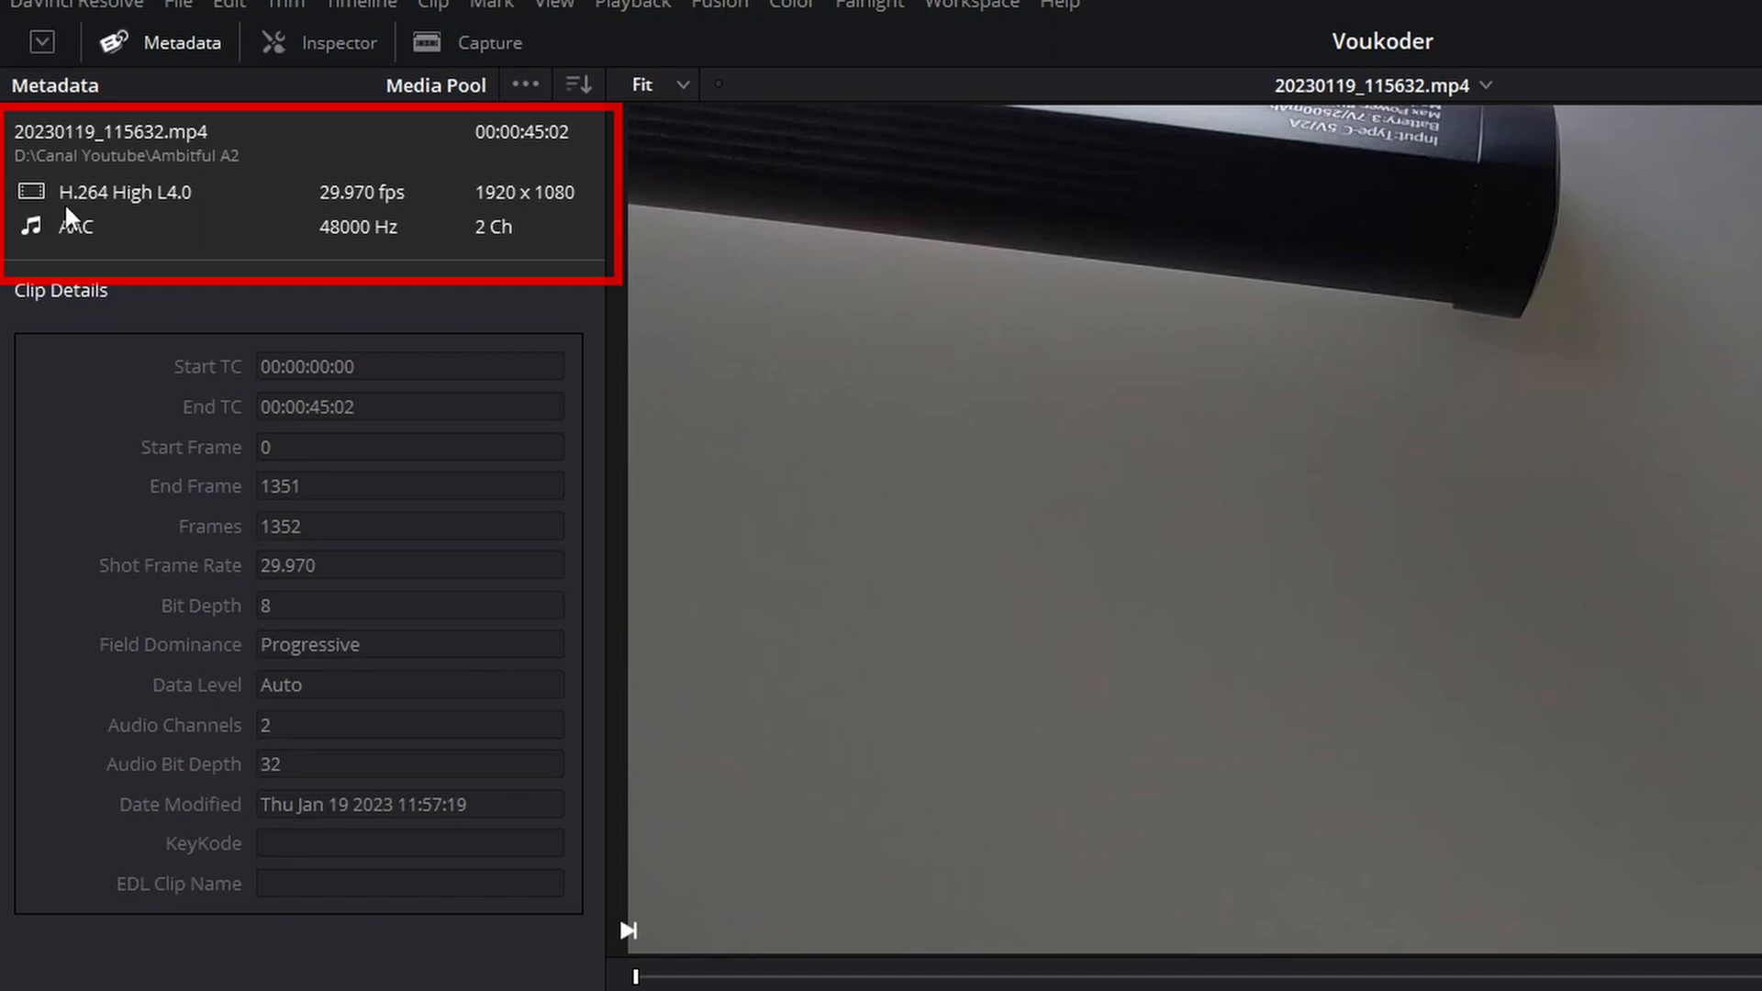
mouse_move(614, 703)
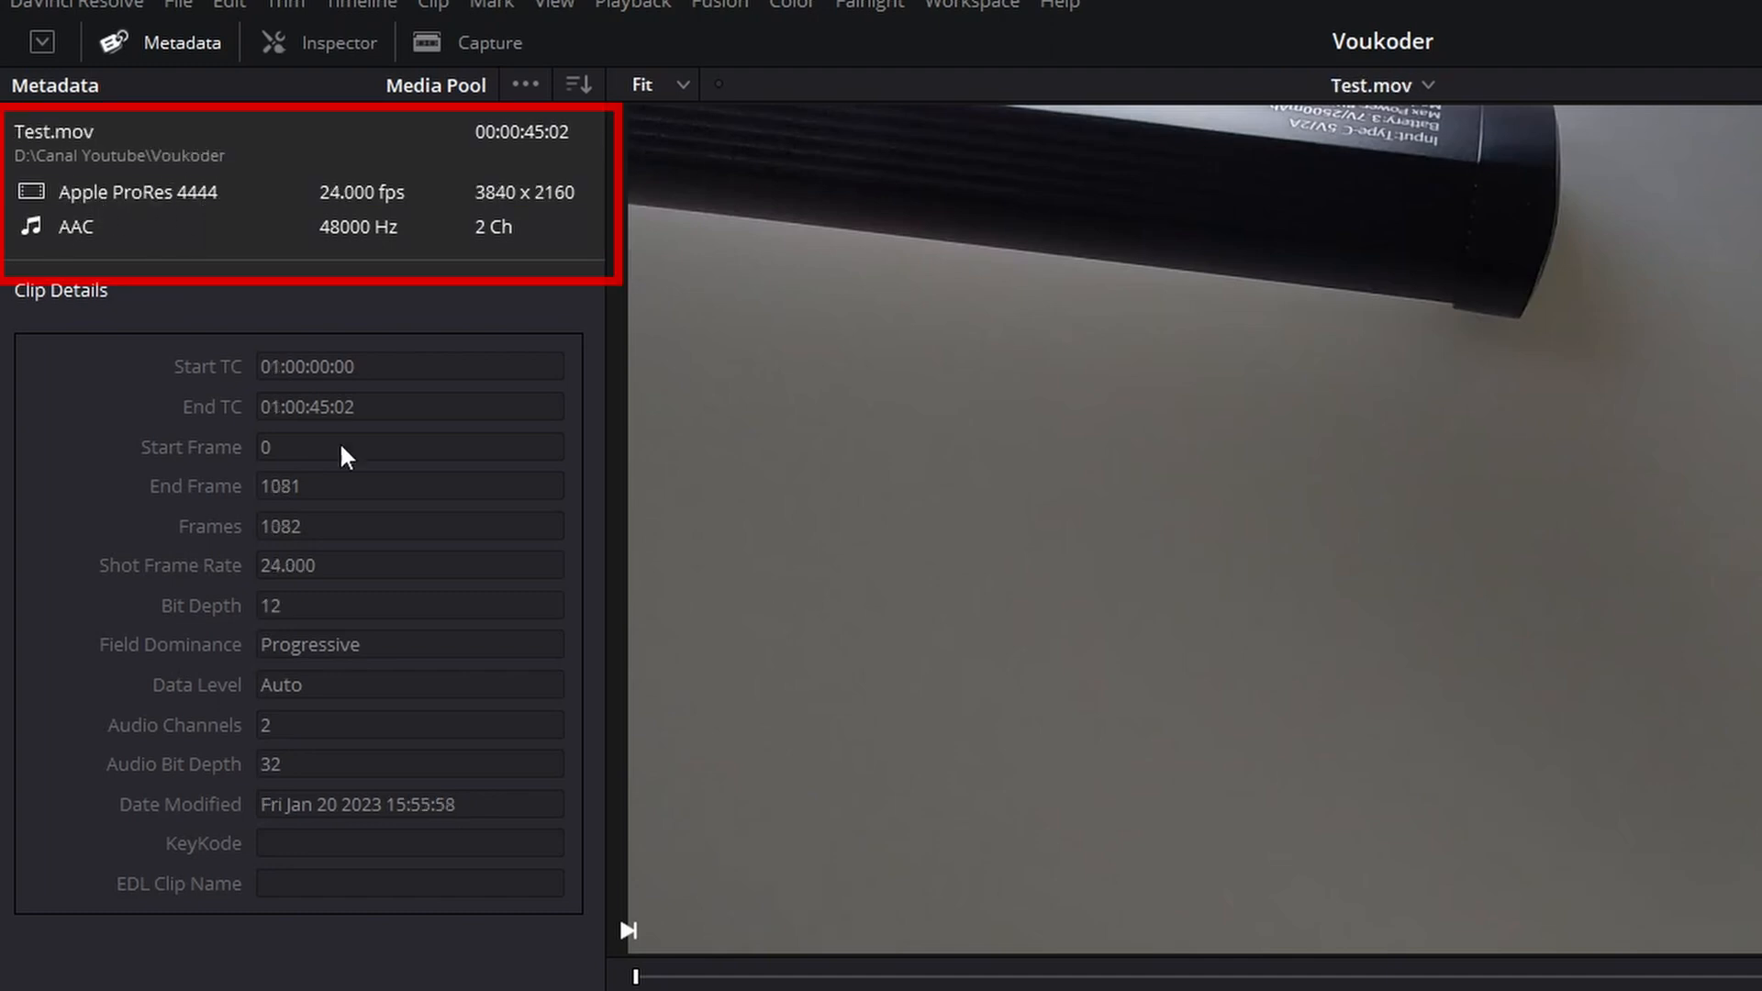
mouse_move(179, 212)
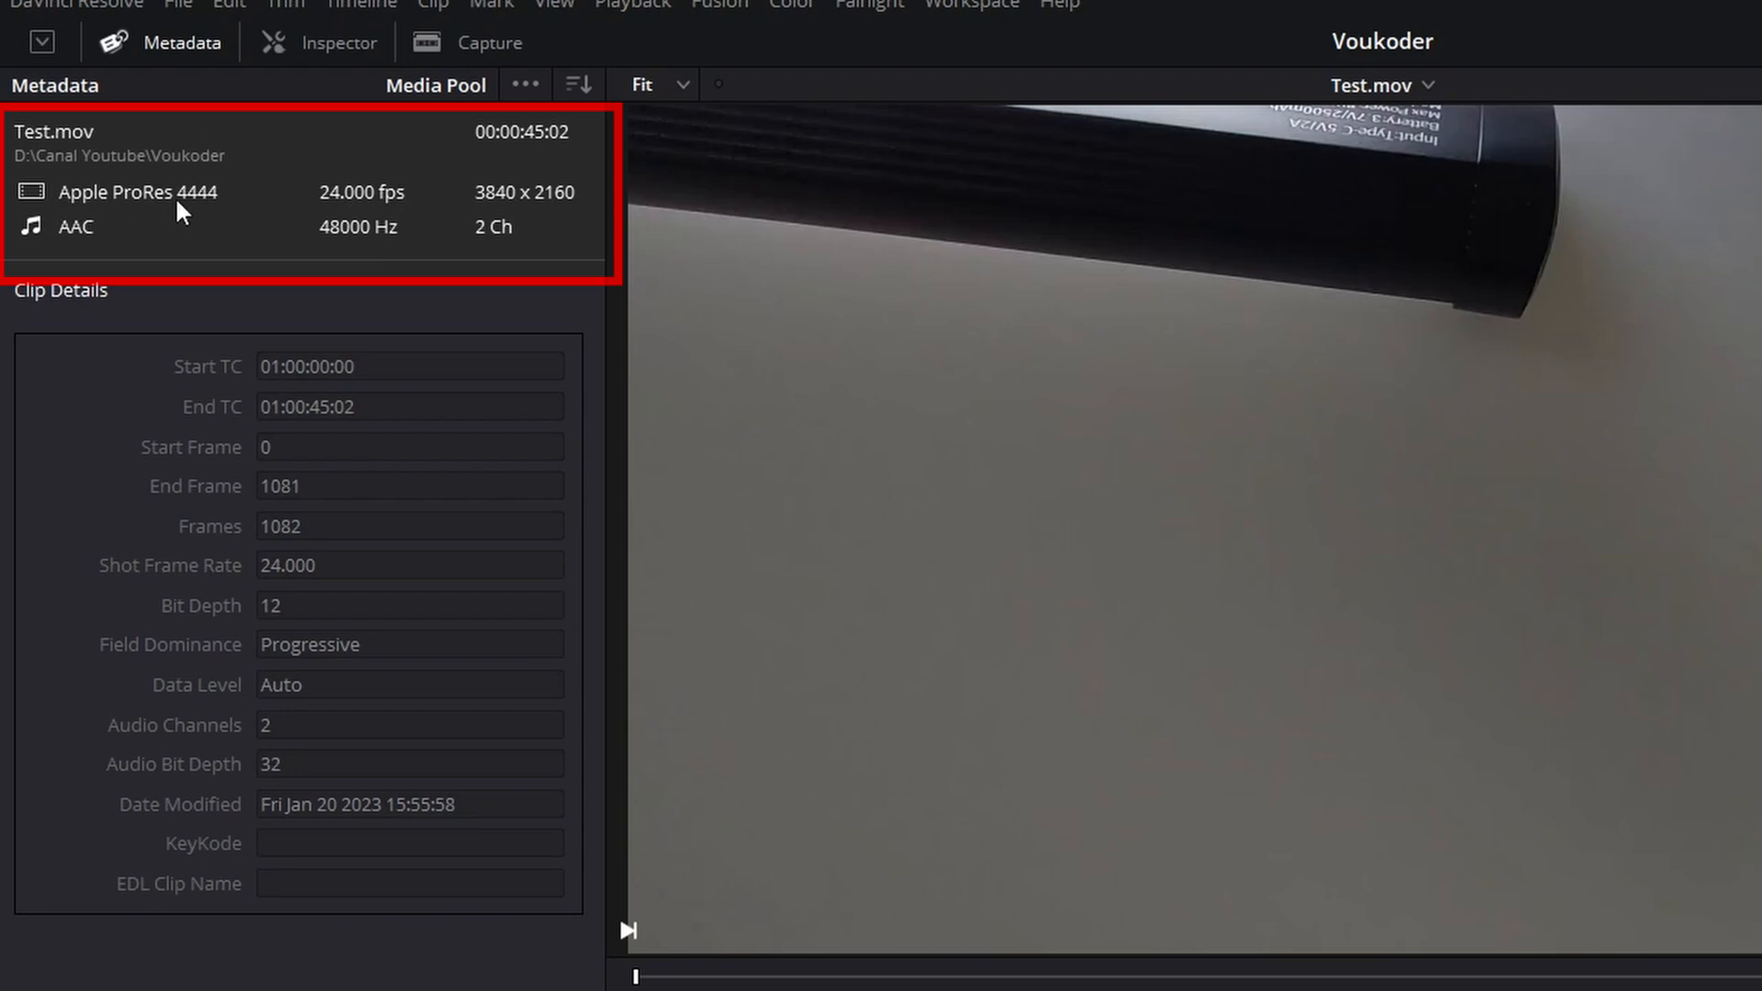